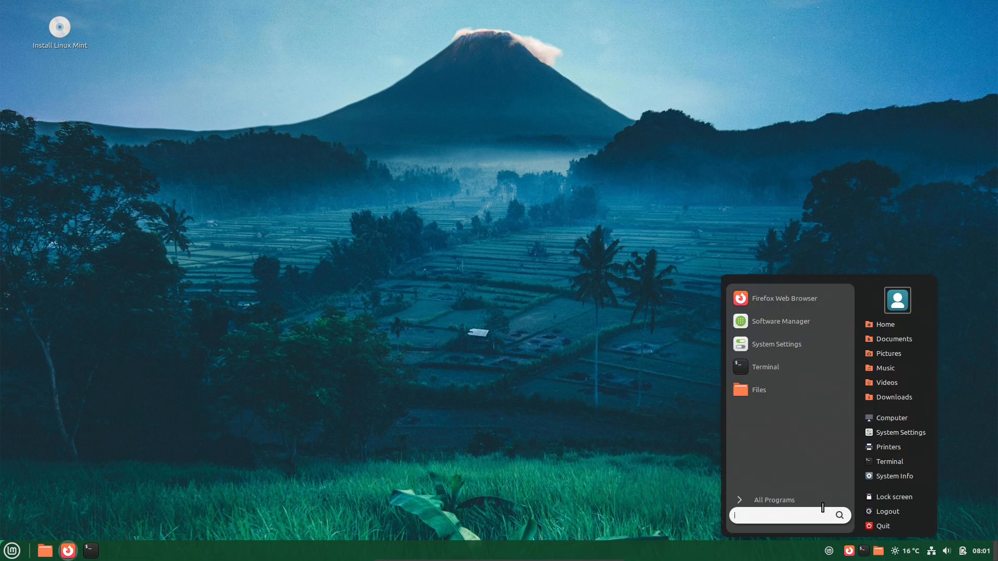
# Launch the Terminal from the Cinnamon menu to show the fastfetch LMDE 7 summary
pyautogui.click(10, 551)
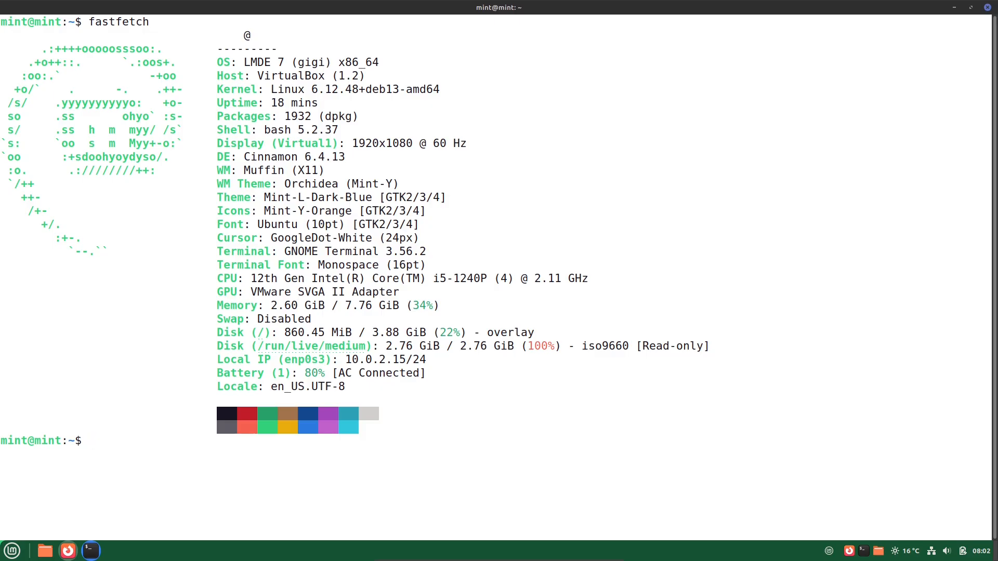
# Run python3 --version and cat /etc/issue, showing Python 3.13.5 and LMDE 7 Gigi, then clear
pyautogui.write('python3')
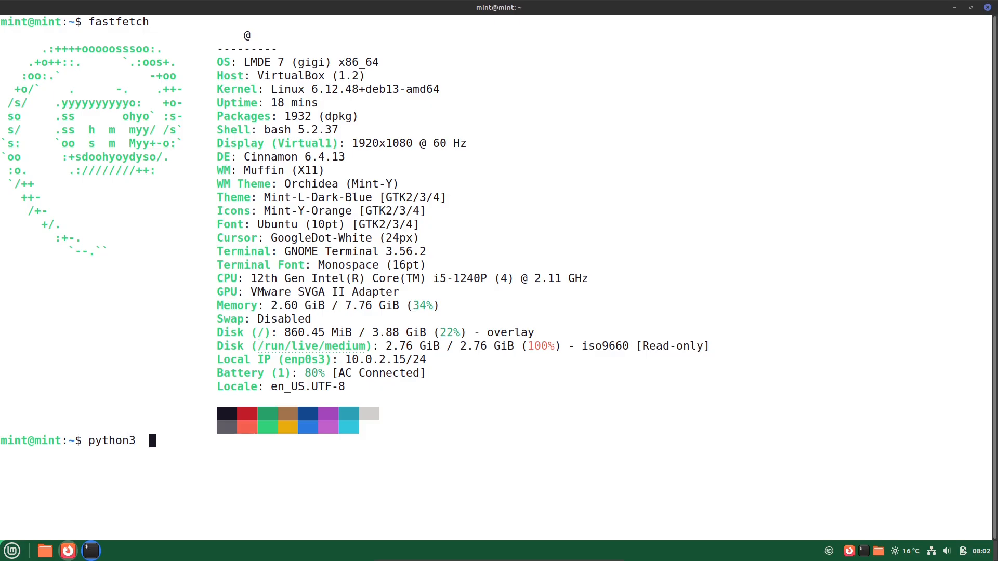
pyautogui.write('--version')
pyautogui.write('cat')
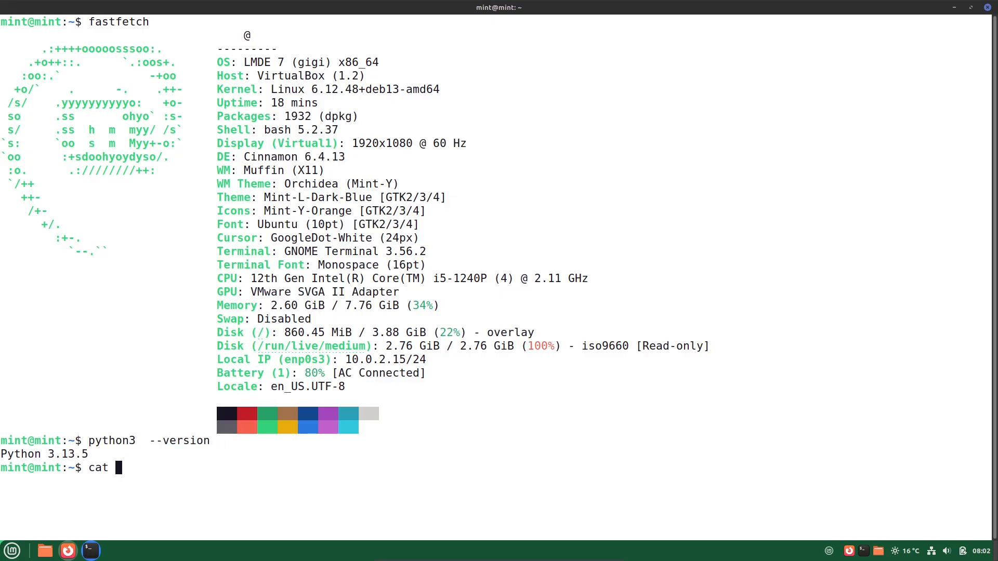
pyautogui.write('/etc/issue')
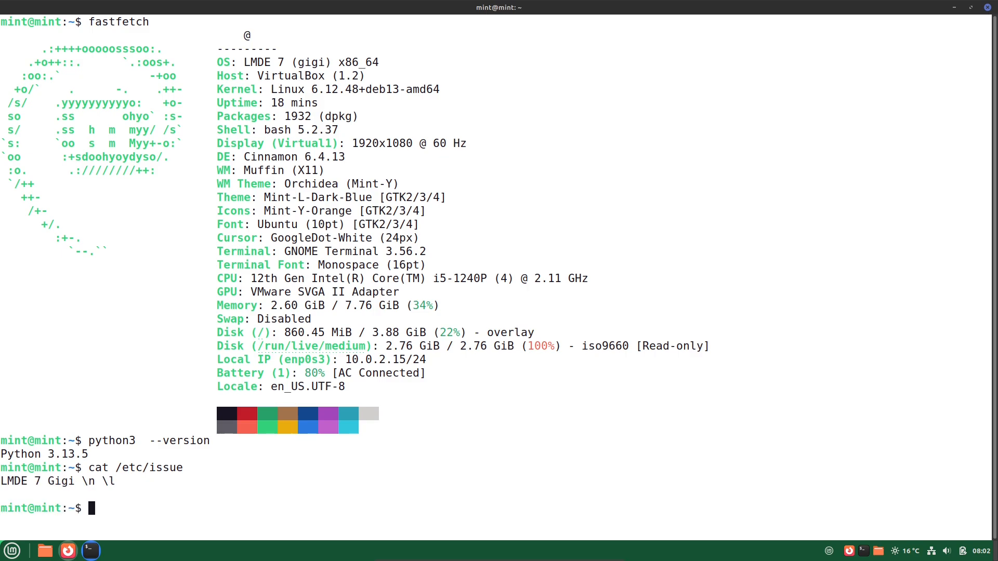
pyautogui.write('clear')
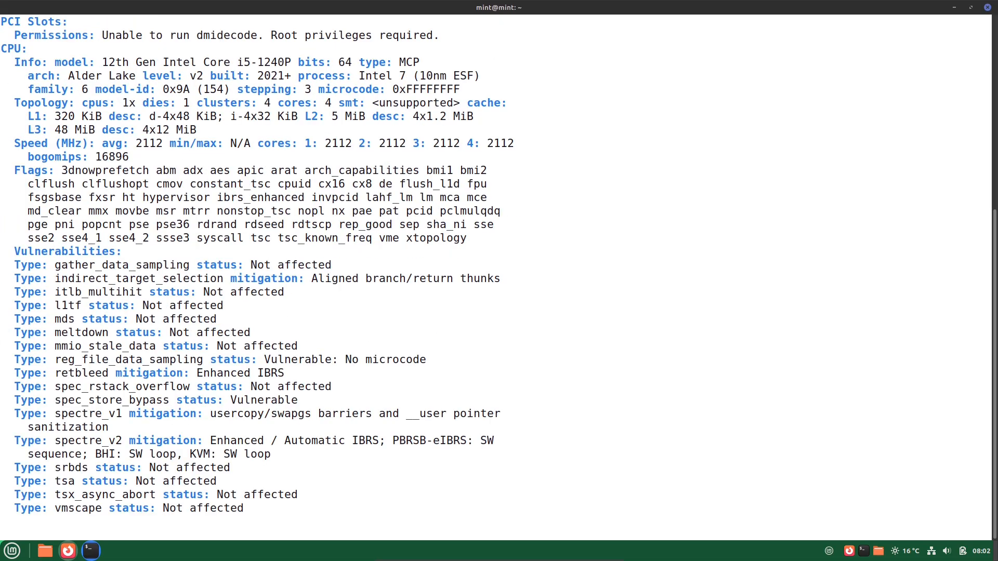
# Scroll through the inxi -sv8 hardware report to the end, then run the btop resource monitor
pyautogui.scroll(-3)
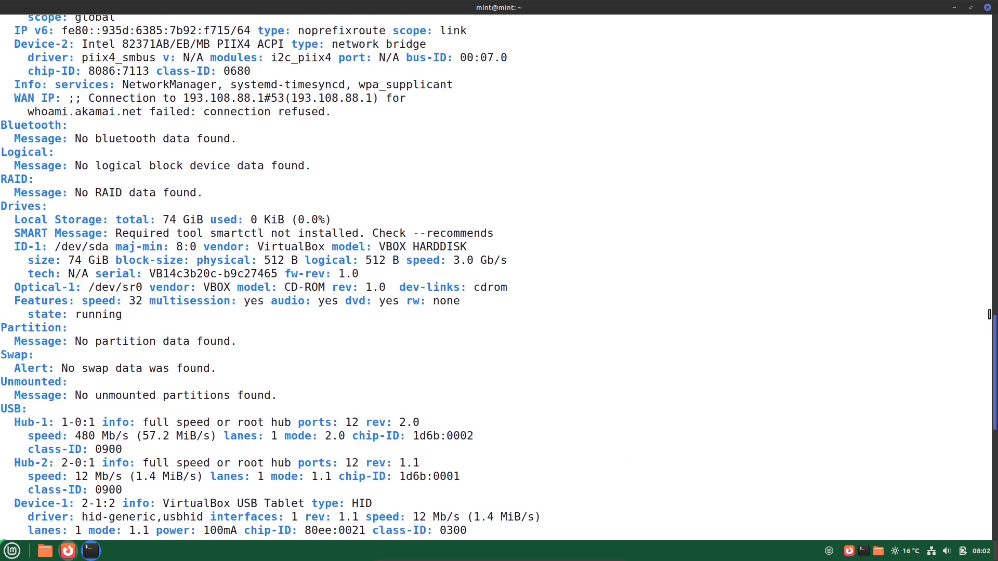
pyautogui.scroll(3)
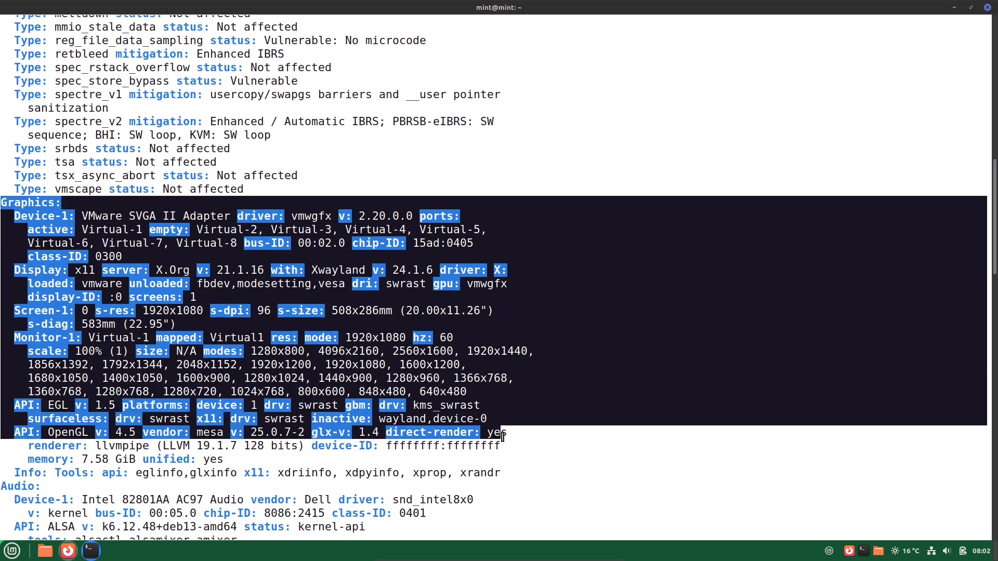
pyautogui.scroll(-3)
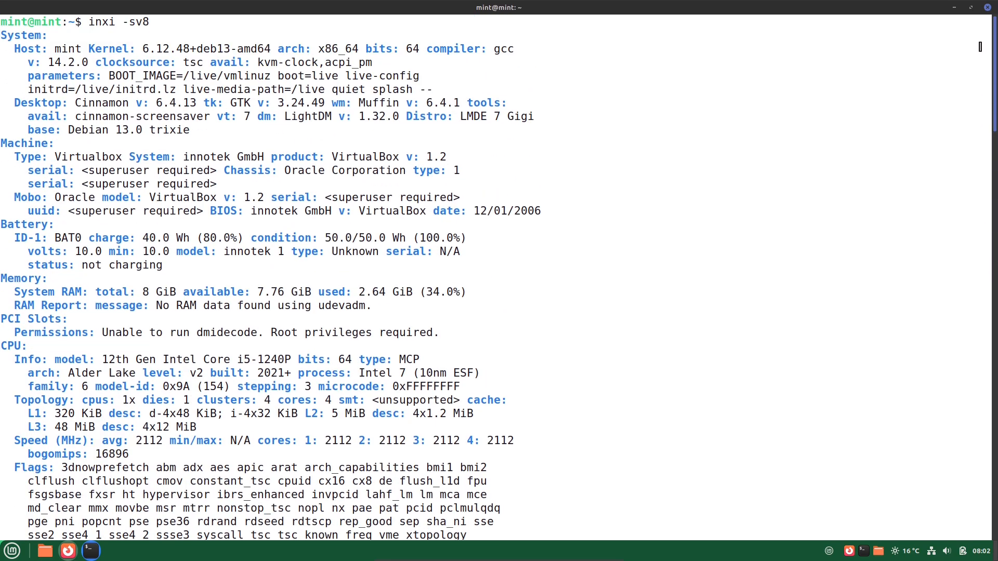
pyautogui.moveTo(6, 35); pyautogui.dragTo(172, 103)
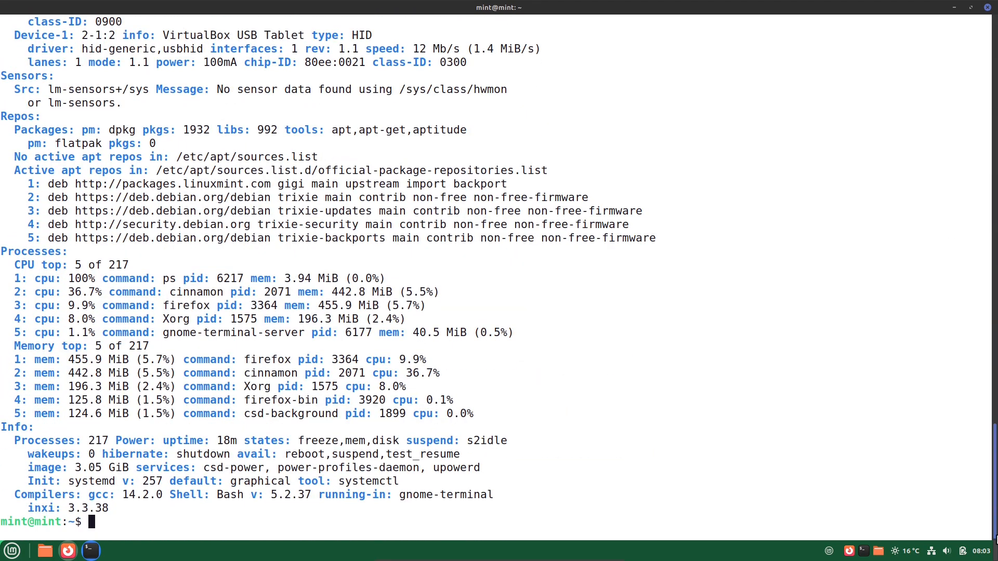
pyautogui.press('Return')
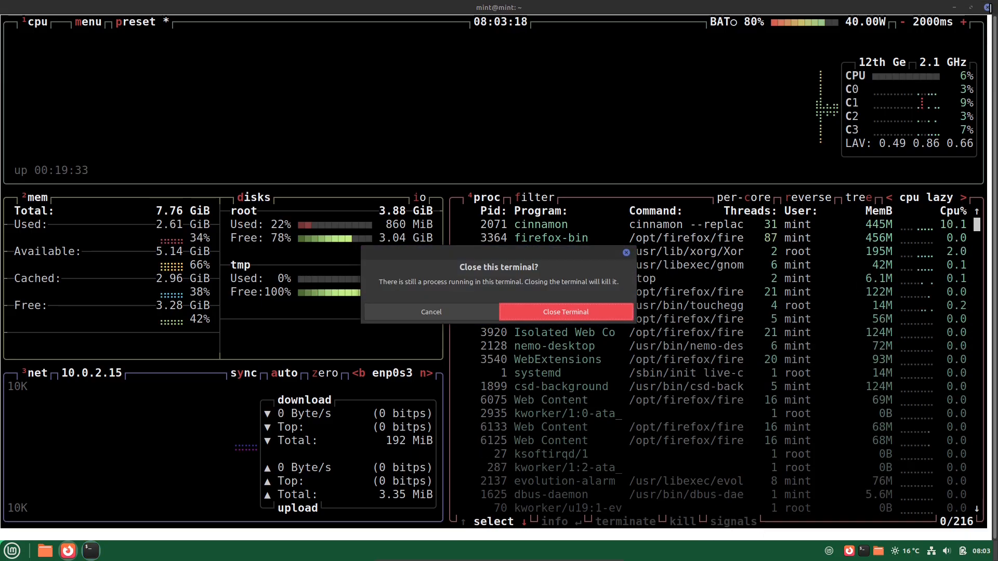
# Confirm closing the terminal running btop, then launch the file manager from the panel
pyautogui.click(565, 312)
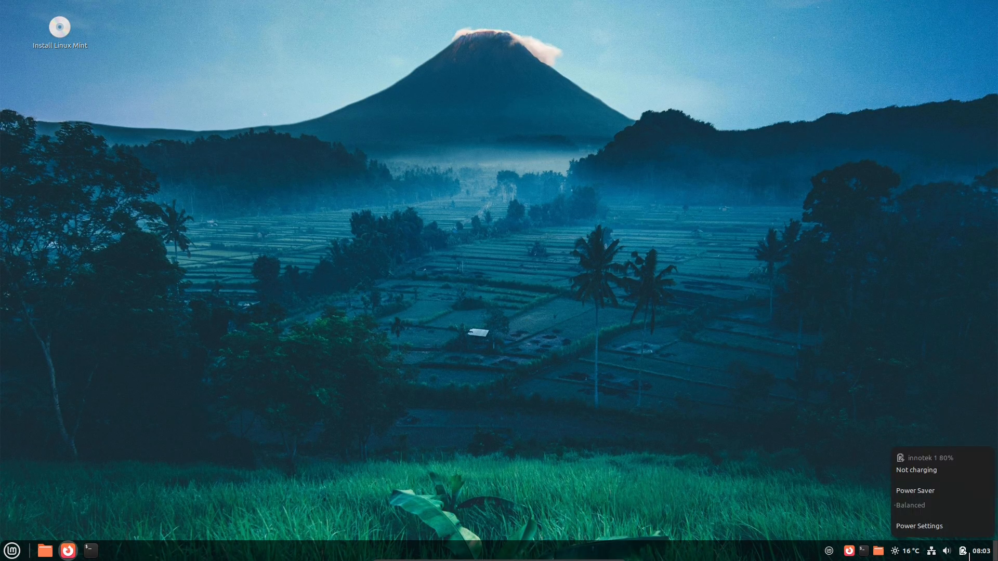
pyautogui.click(931, 551)
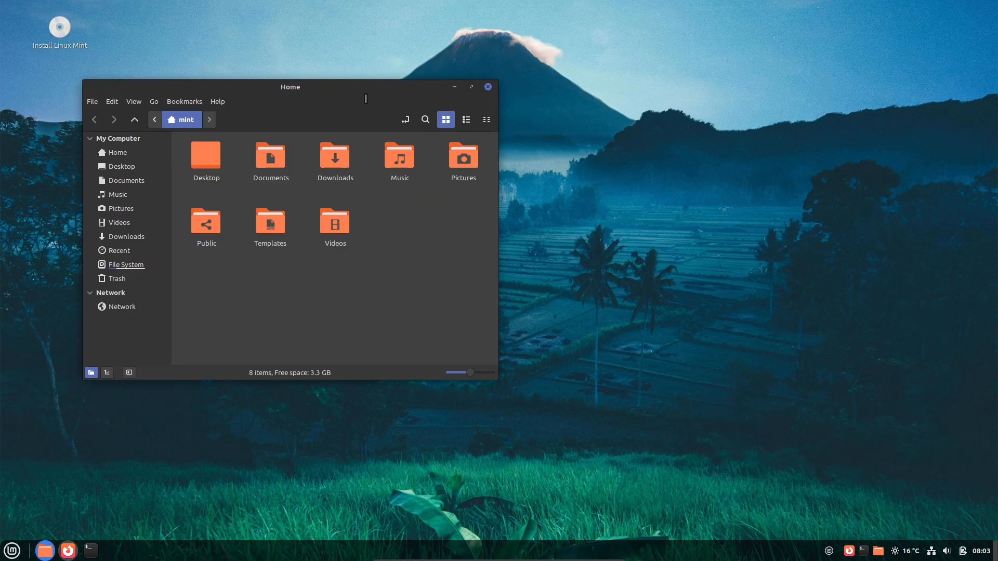
# View Nemo's About dialog (version 6.4.5), close the file manager, and bring up the applications menu
pyautogui.click(399, 153)
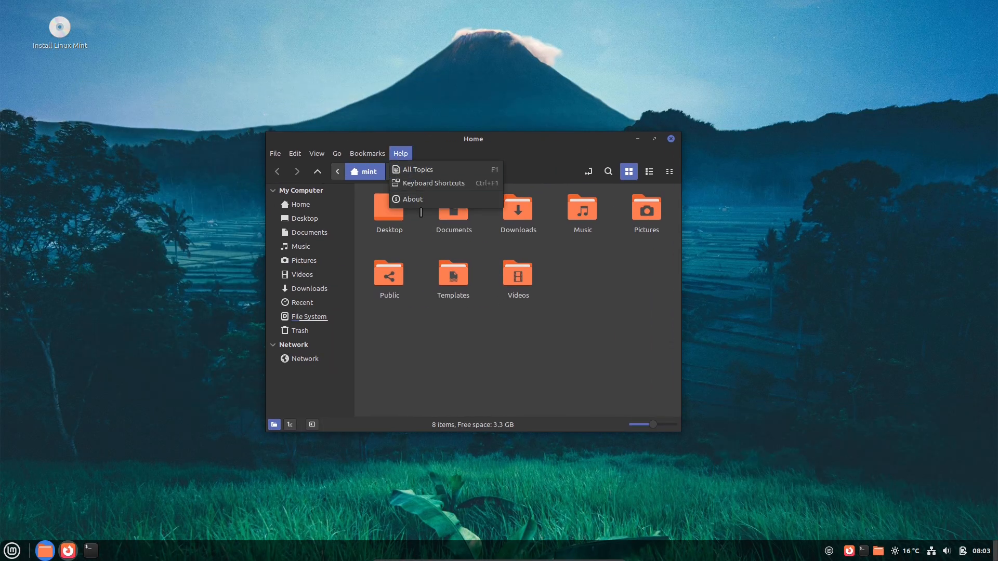
pyautogui.click(412, 199)
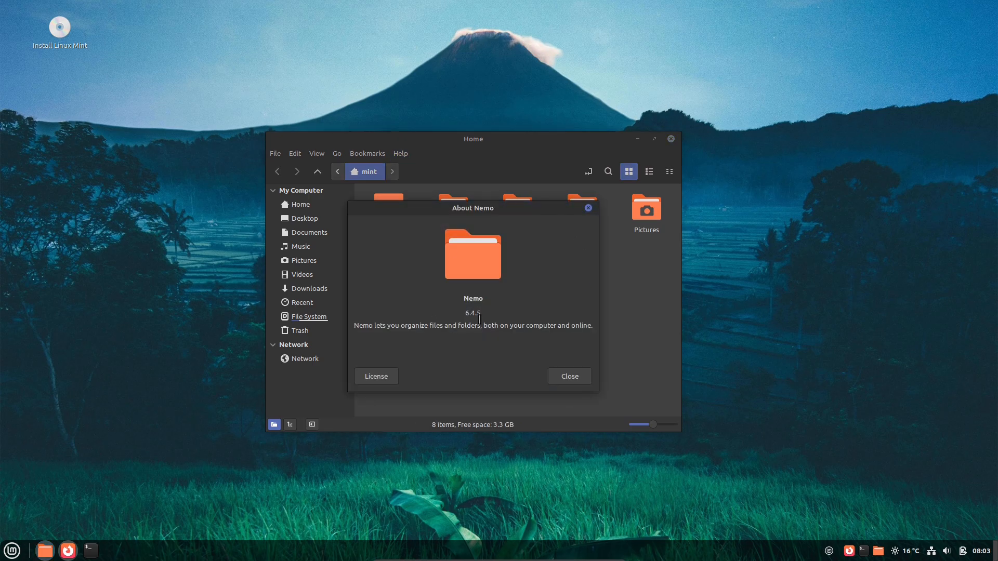
pyautogui.click(568, 376)
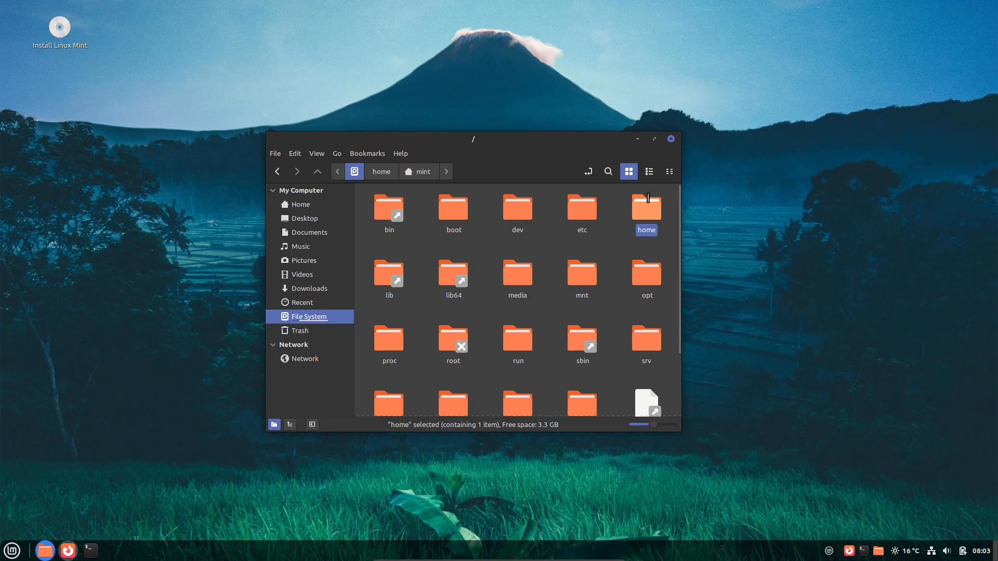
pyautogui.click(671, 138)
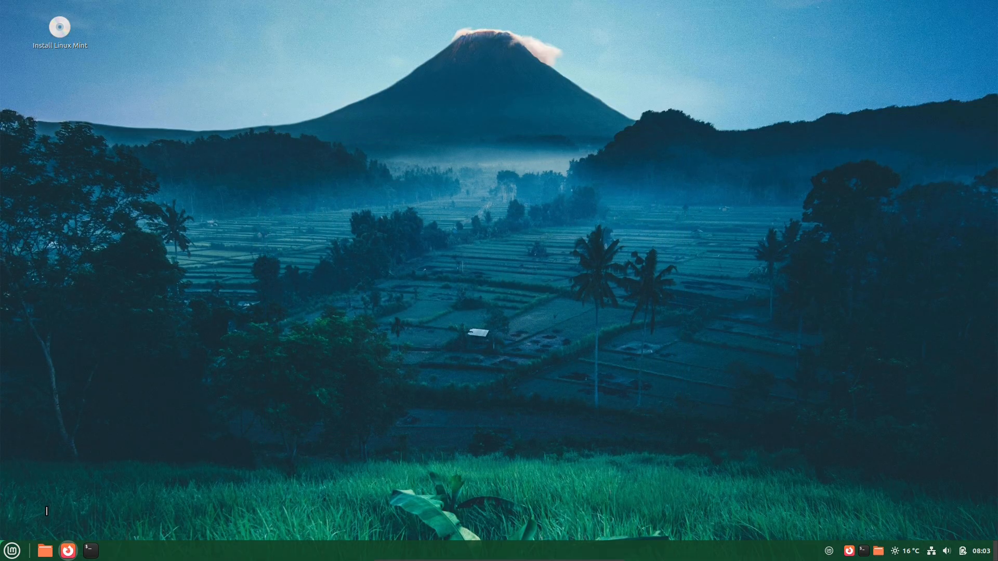
pyautogui.click(11, 551)
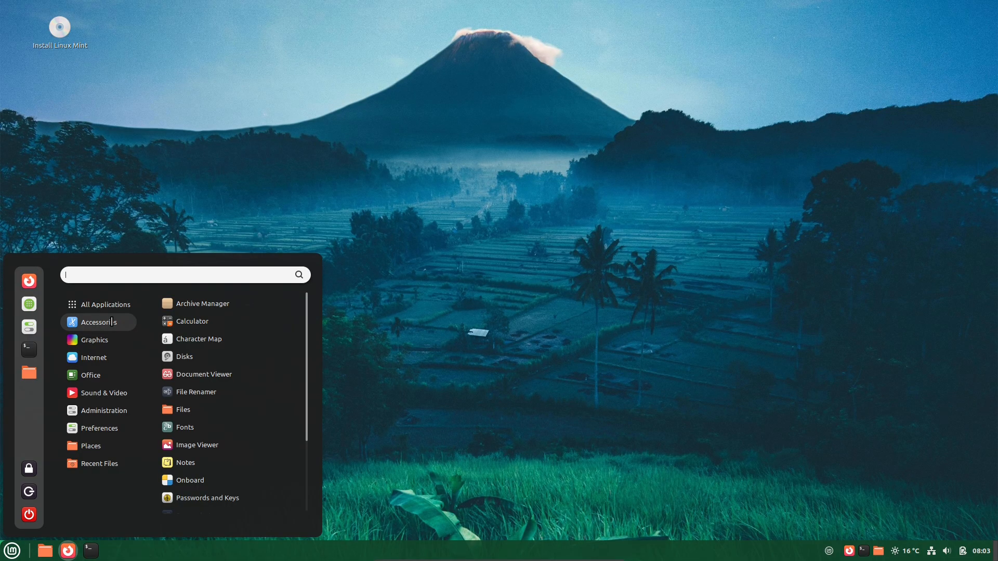
# Browse Accessories and All Applications, then search 'fi' to find and launch Fingwit
pyautogui.click(105, 305)
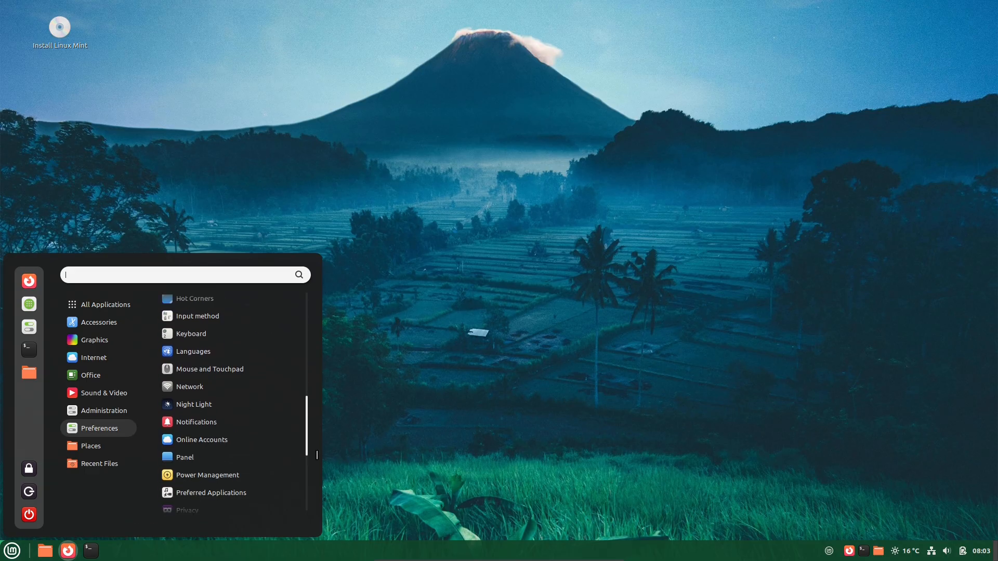
pyautogui.click(104, 305)
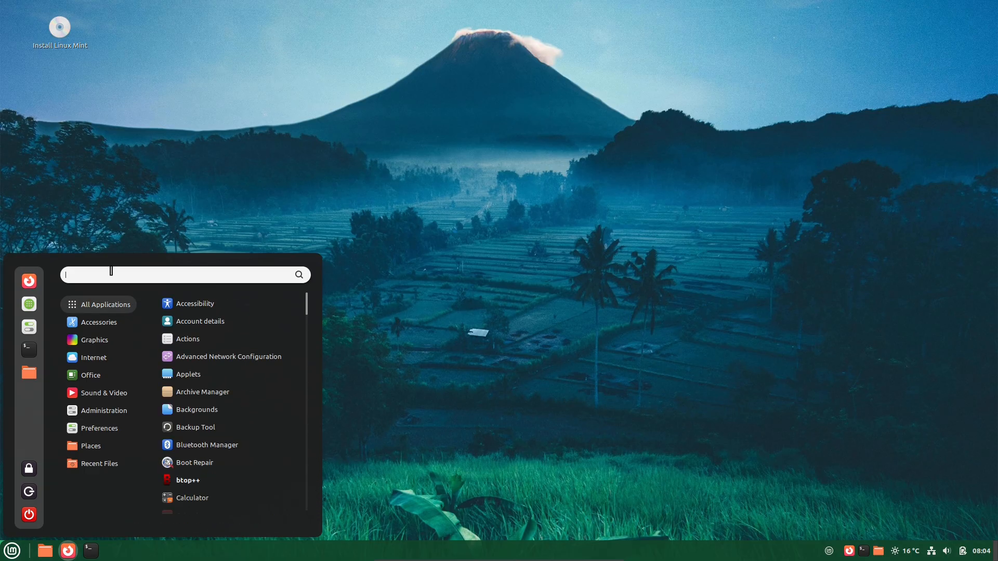
pyautogui.write('fi')
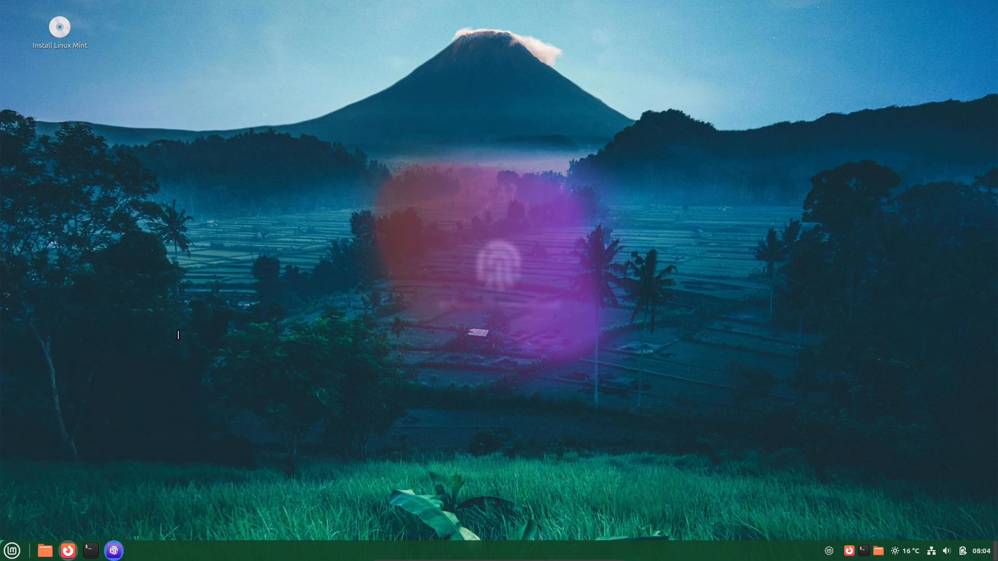
# View Fingwit's About dialog showing version 1.0.5 from its hamburger menu and dismiss it
pyautogui.click(345, 141)
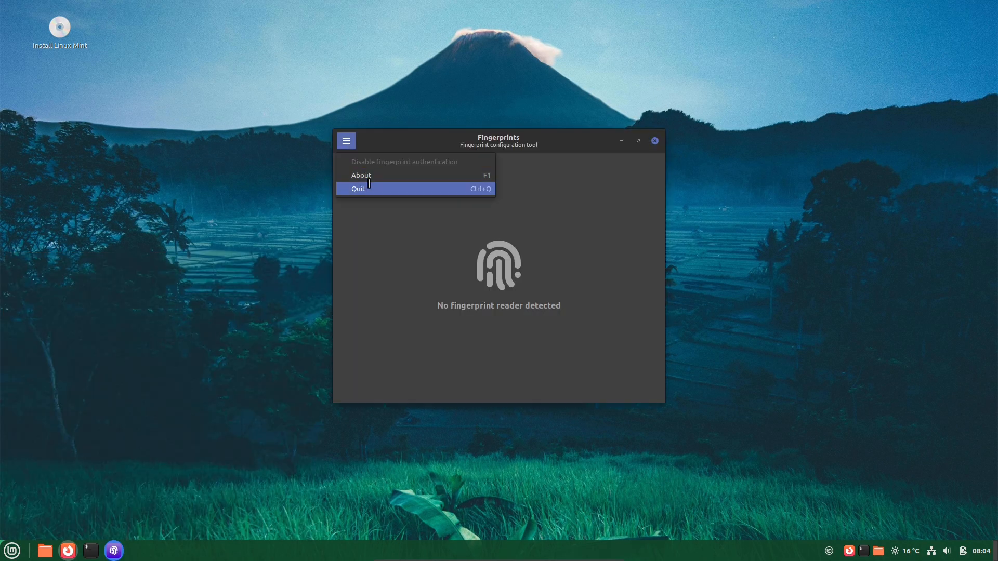
pyautogui.click(361, 175)
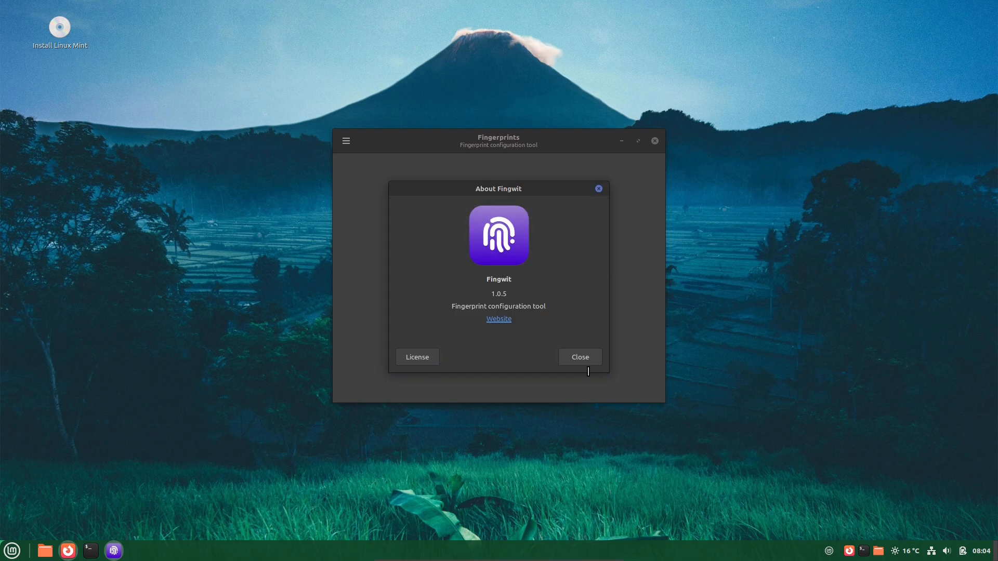
pyautogui.click(579, 356)
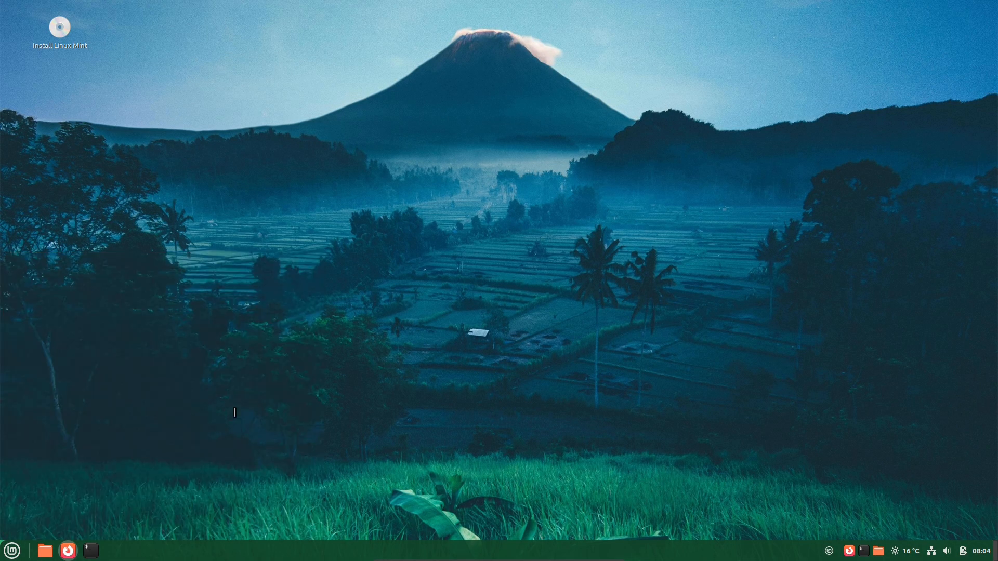
pyautogui.moveTo(308, 220)
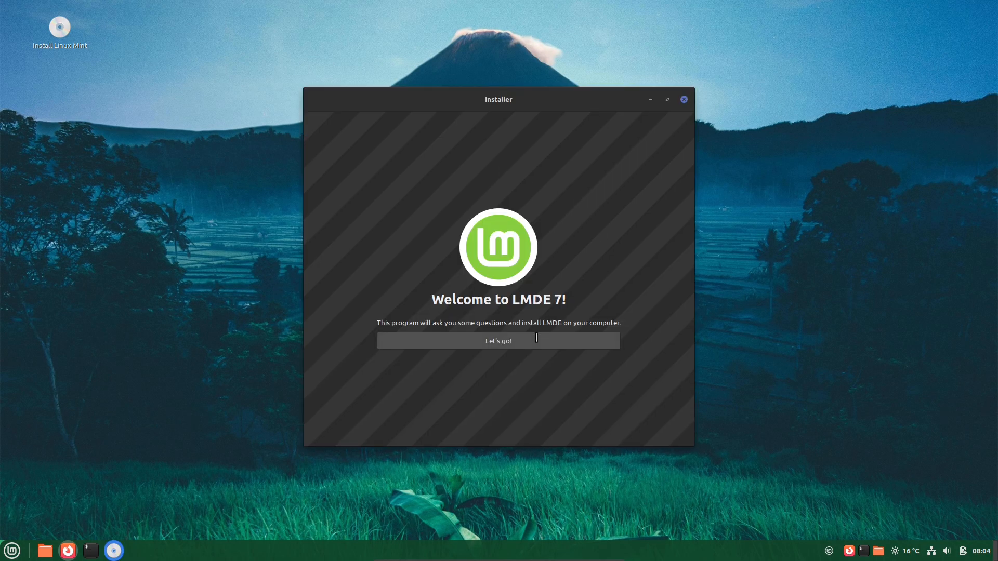
# Step the LMDE Installer through English (United States), timezone and keyboard layout to the user account page
pyautogui.click(498, 341)
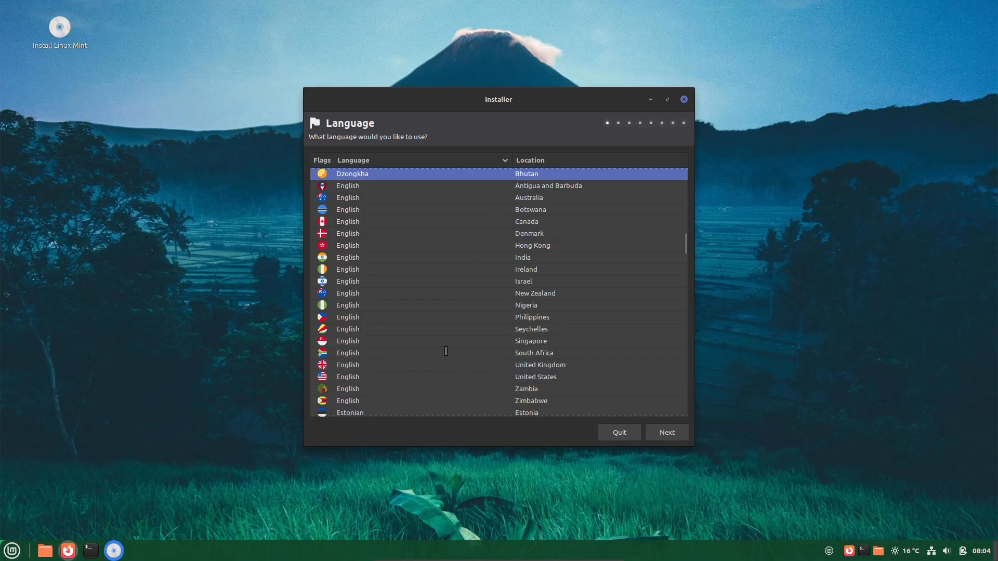
pyautogui.moveTo(370, 296)
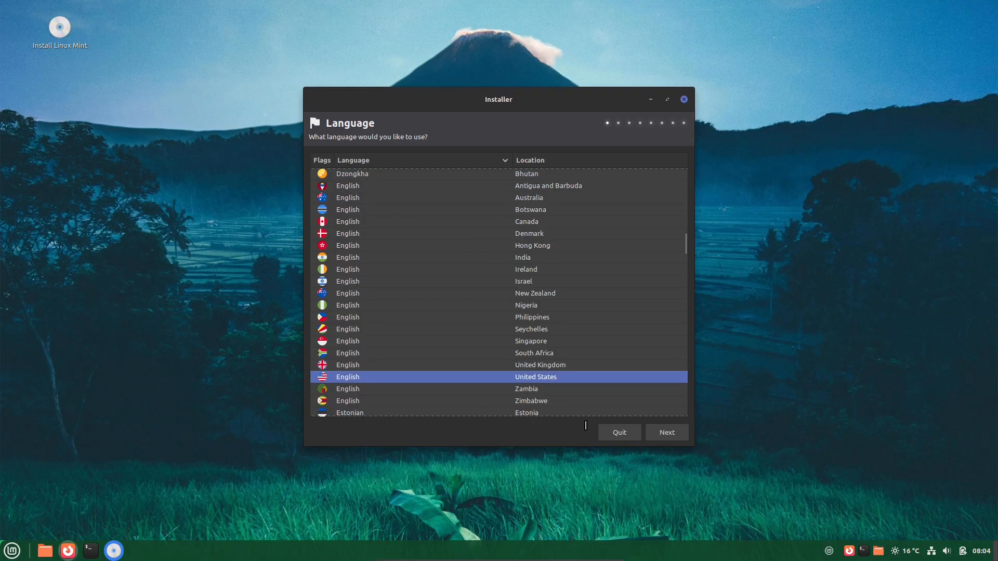
pyautogui.click(666, 433)
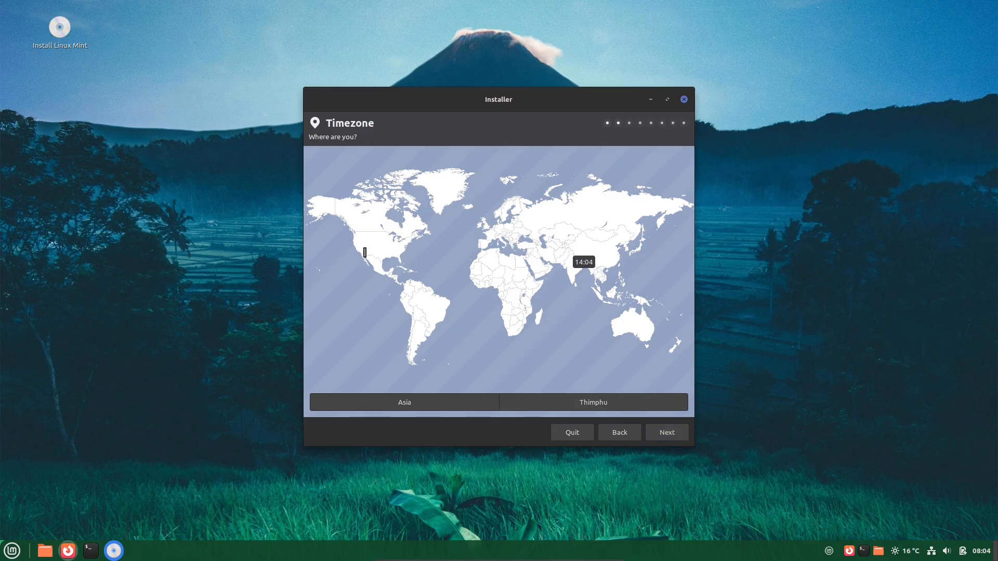
pyautogui.click(666, 432)
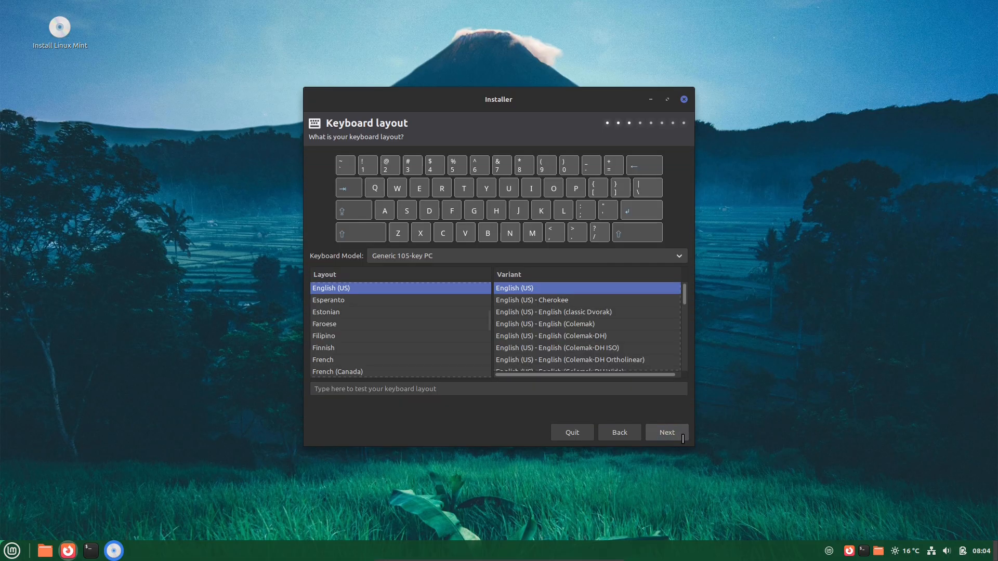
pyautogui.click(666, 433)
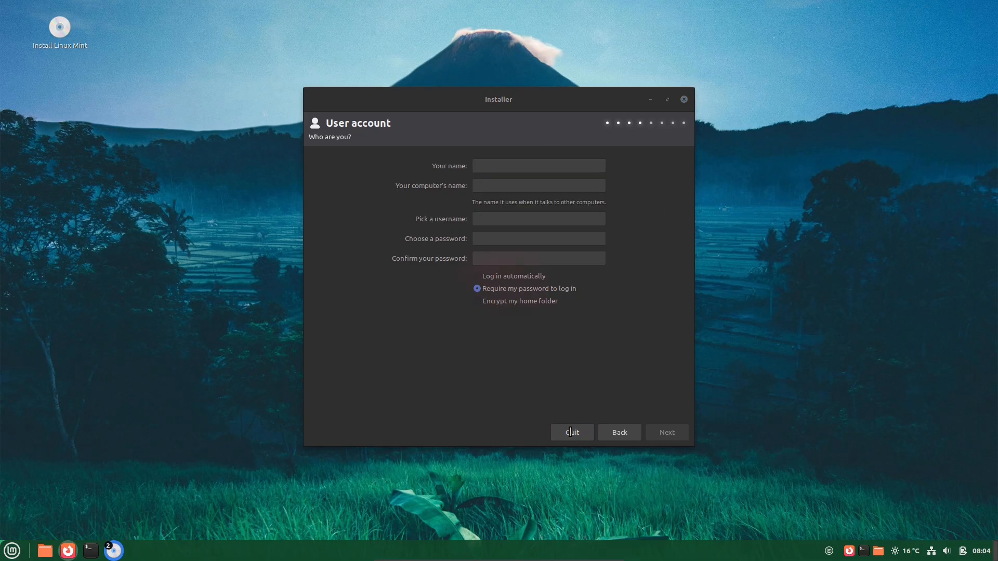
# Quit the installer without installing and bring up the applications menu
pyautogui.click(571, 432)
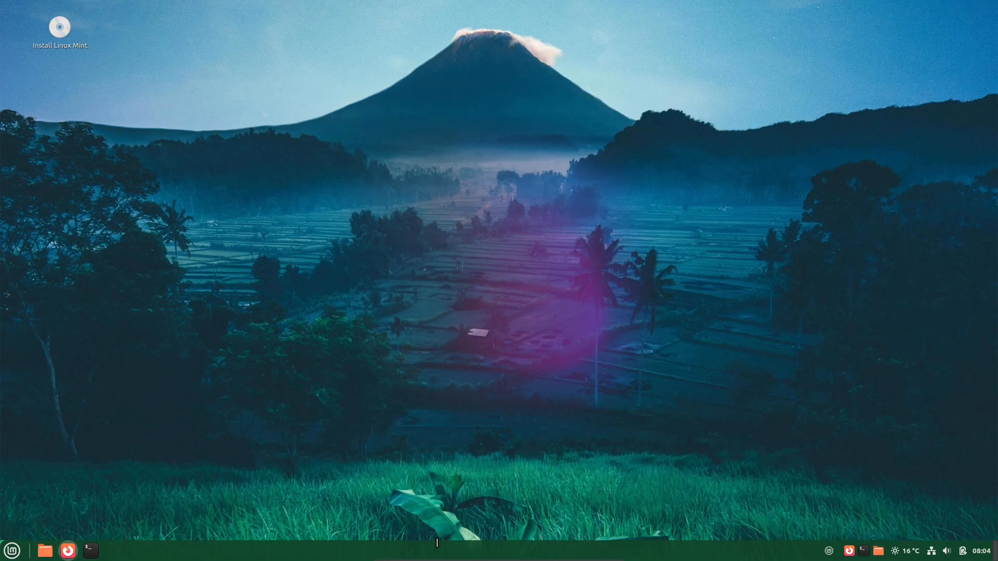
pyautogui.rightClick(438, 550)
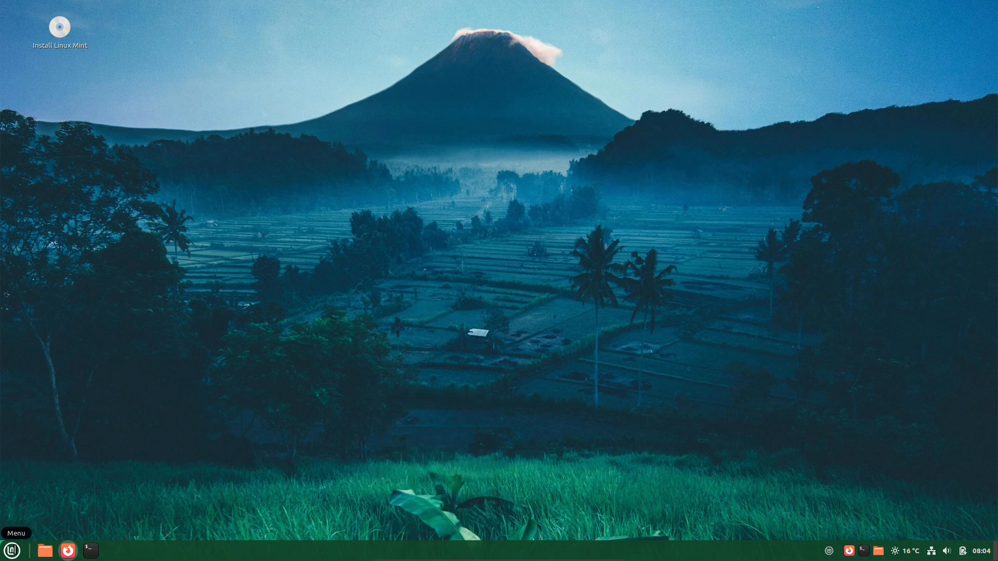
pyautogui.click(11, 551)
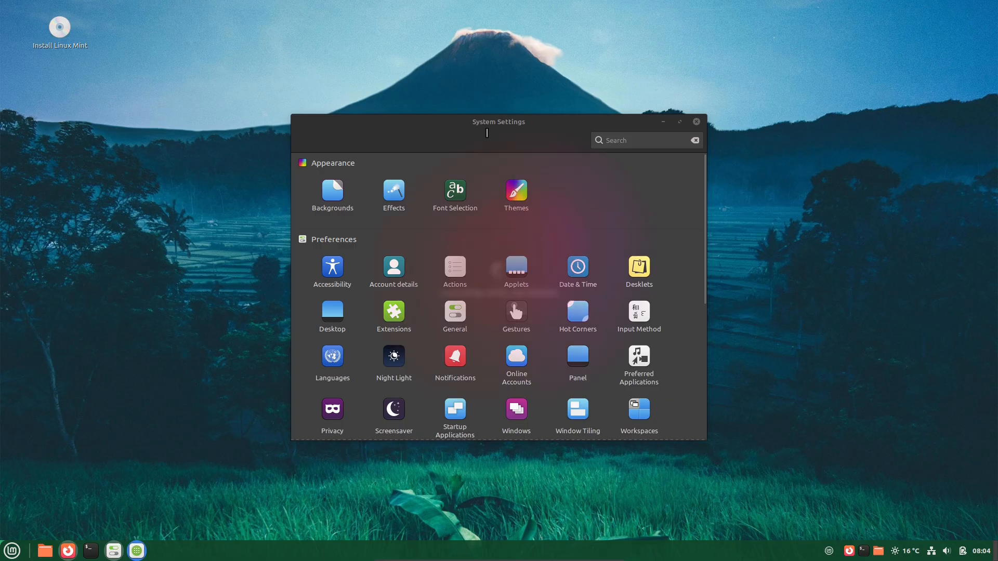
# Move the System Settings window aside as Software Manager opens, then maximize it
pyautogui.click(136, 551)
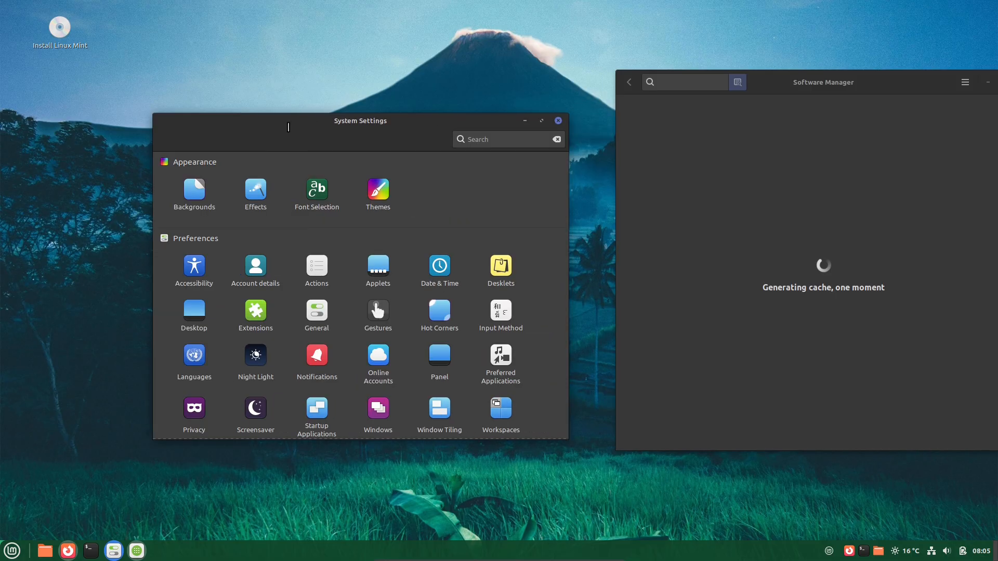
pyautogui.moveTo(360, 121); pyautogui.dragTo(265, 120)
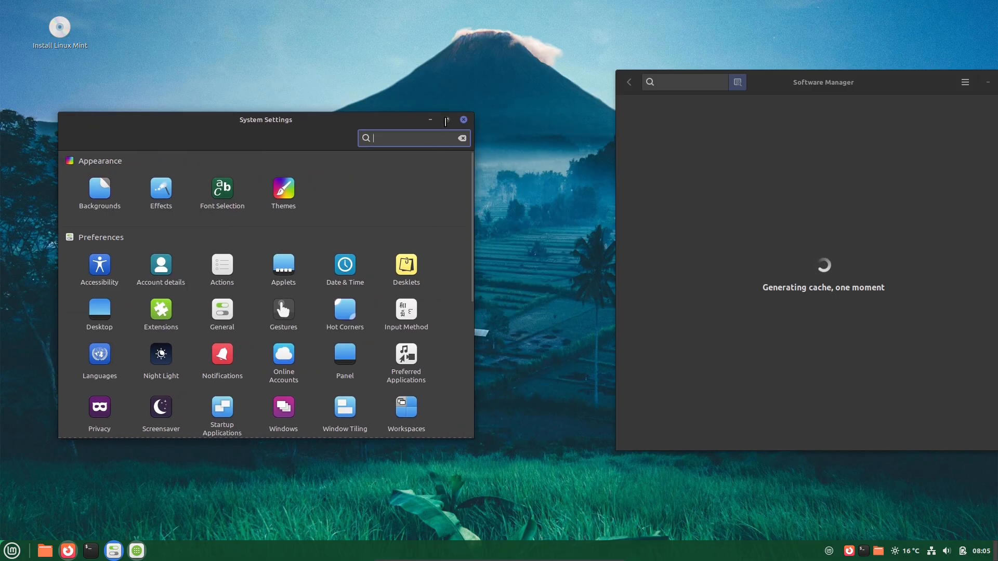
pyautogui.click(446, 120)
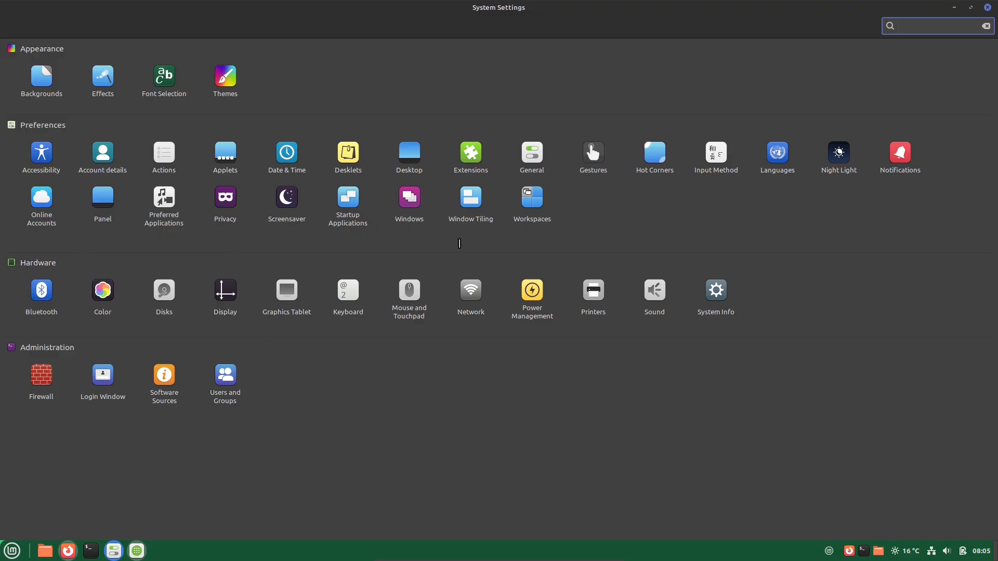
# Look at the Power Management and Night Light pages, returning to the settings overview each time
pyautogui.click(531, 290)
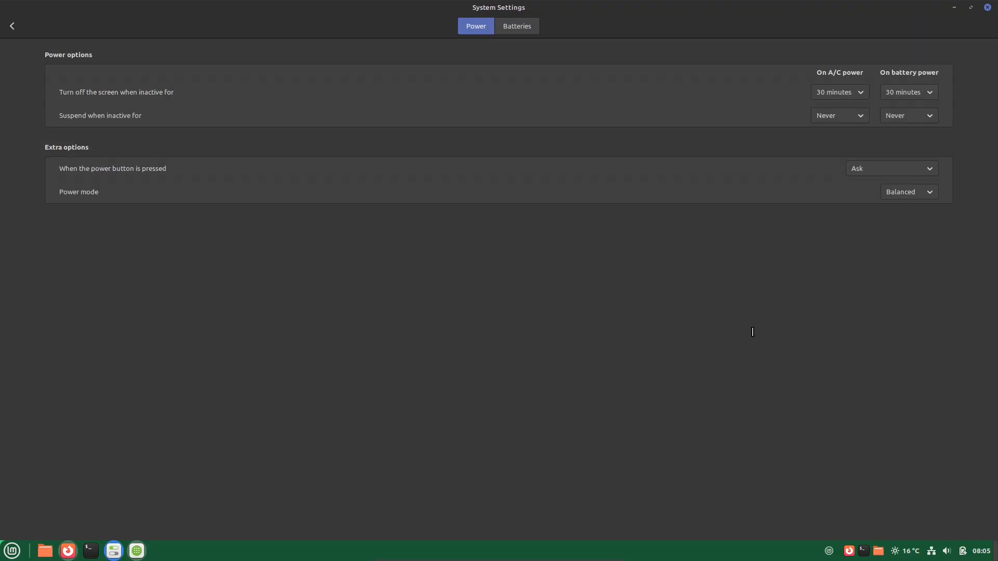
pyautogui.click(12, 26)
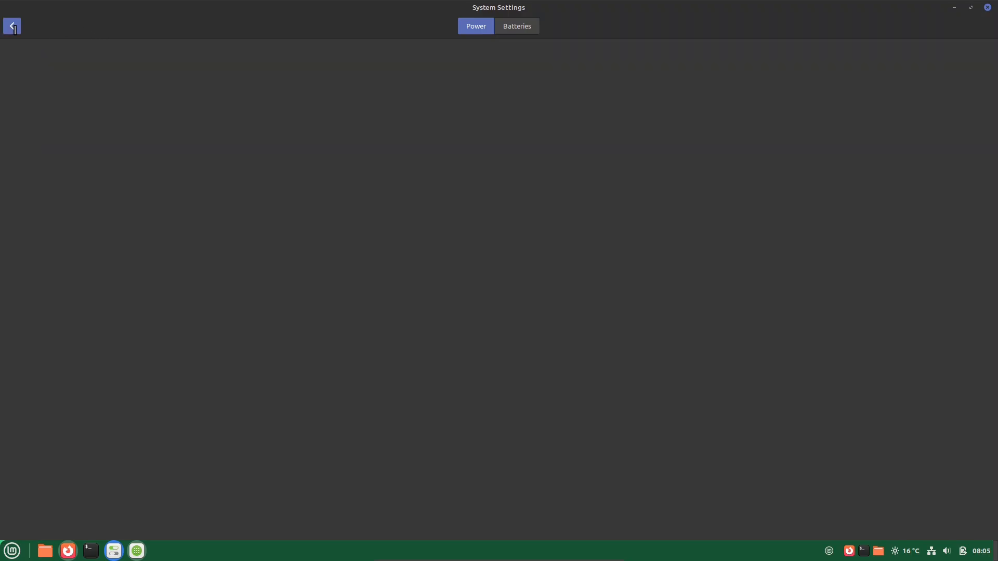
pyautogui.click(11, 26)
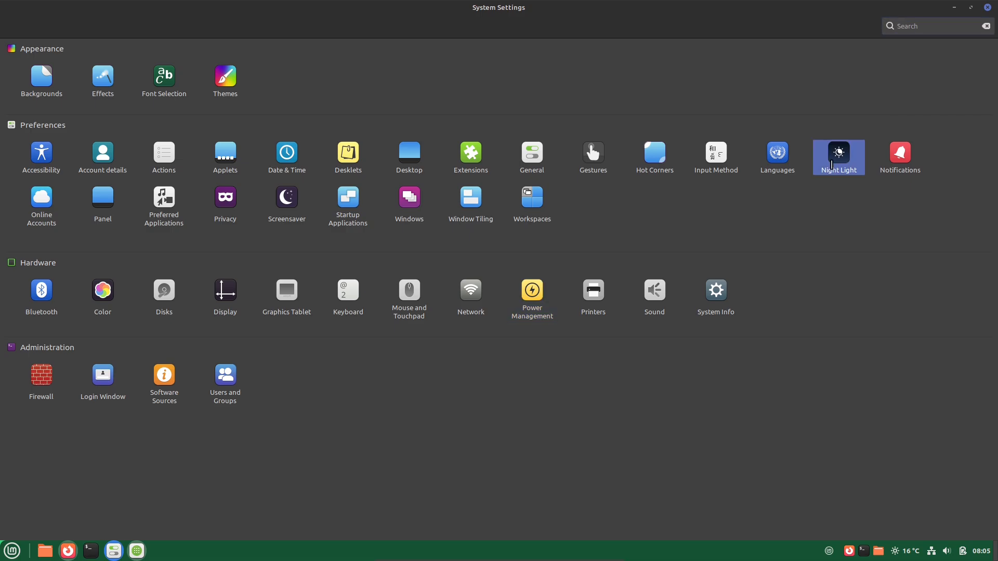
pyautogui.click(839, 157)
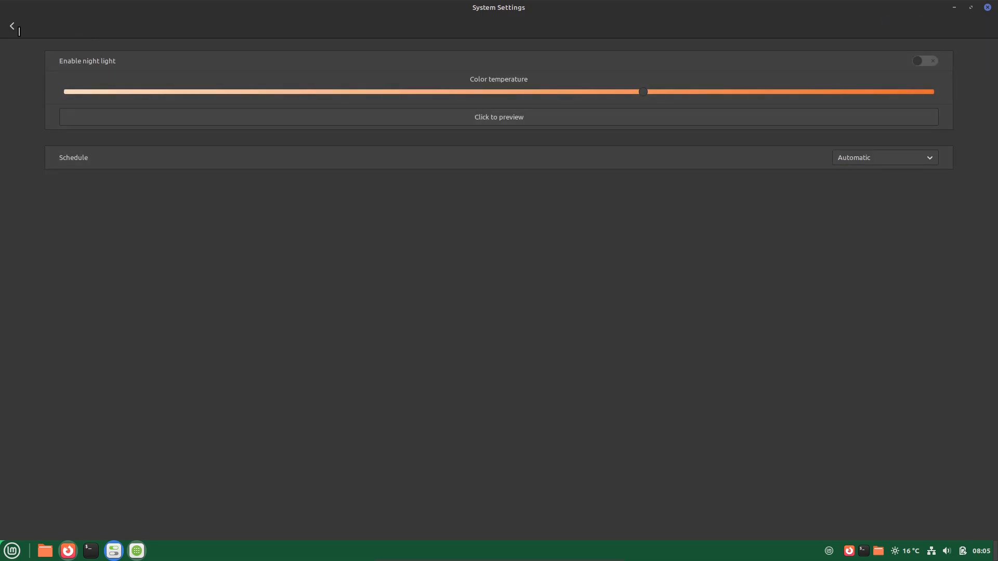
pyautogui.click(12, 26)
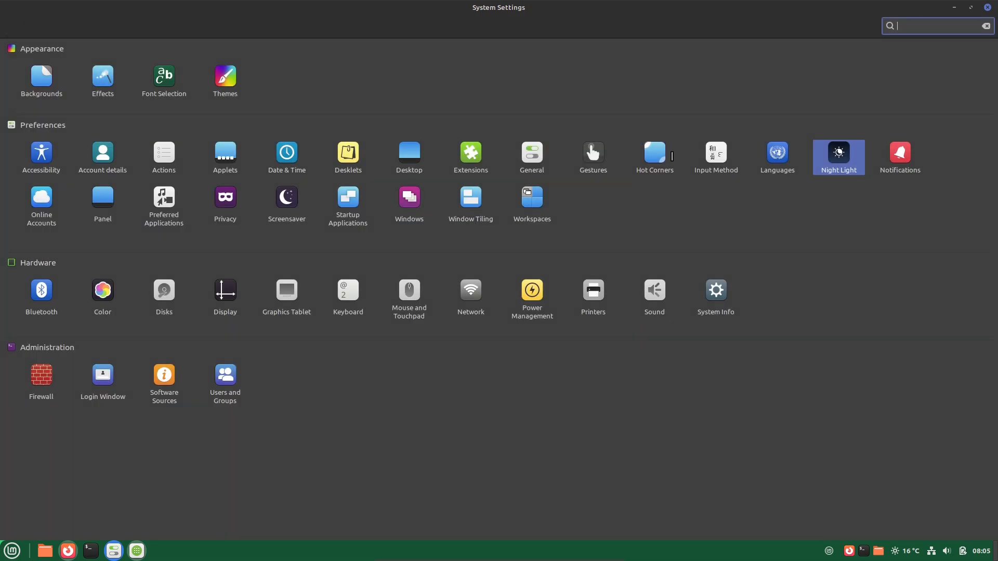
# Turn touch gestures on, view the Pinch and Settings tabs, check Startup Applications, and return to the overview
pyautogui.click(592, 156)
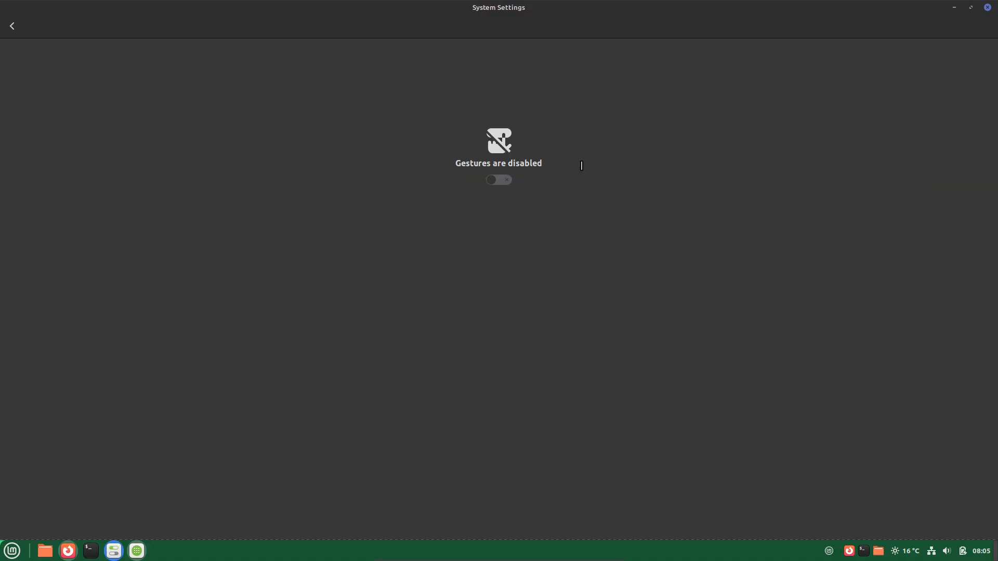
pyautogui.click(498, 180)
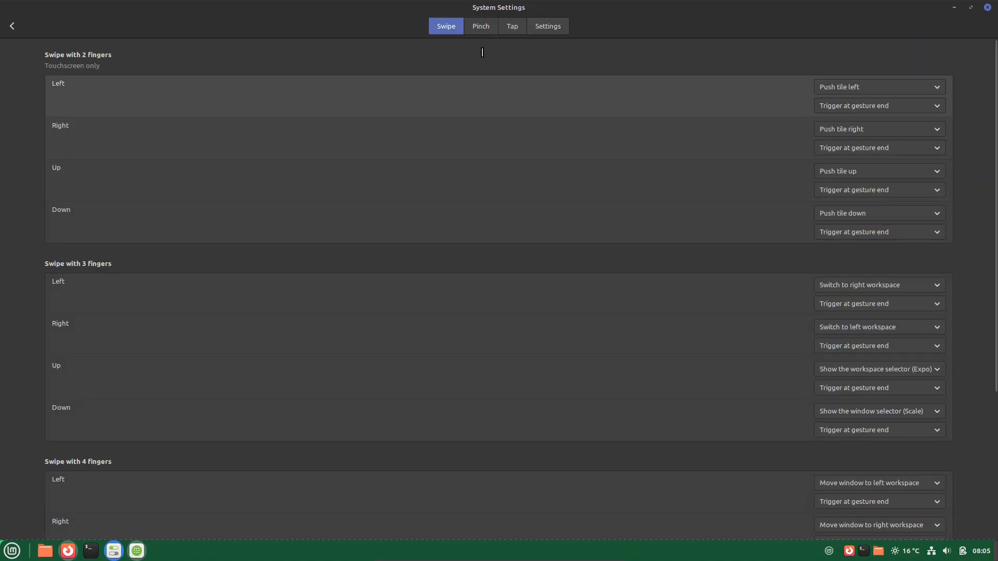
pyautogui.click(481, 26)
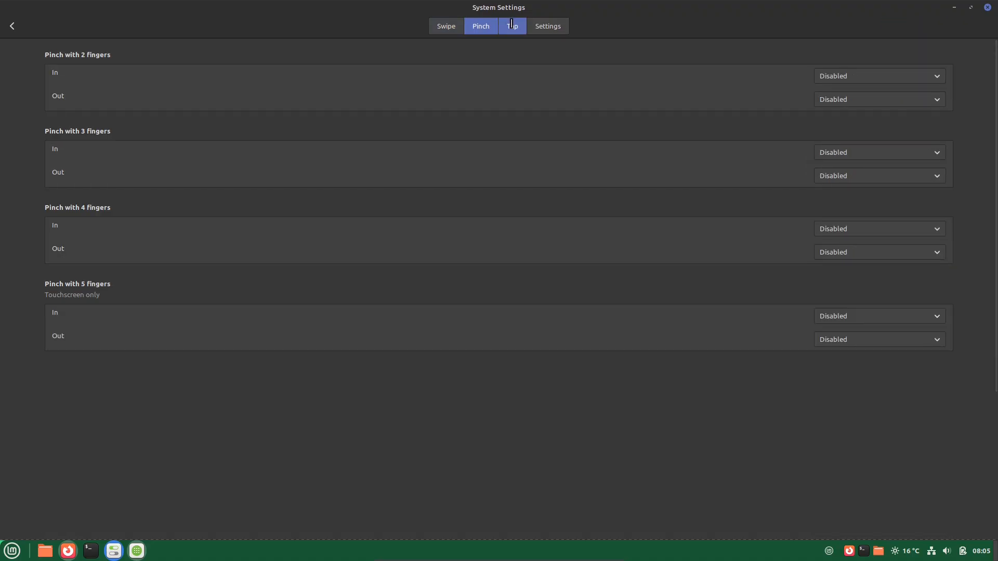
pyautogui.click(547, 26)
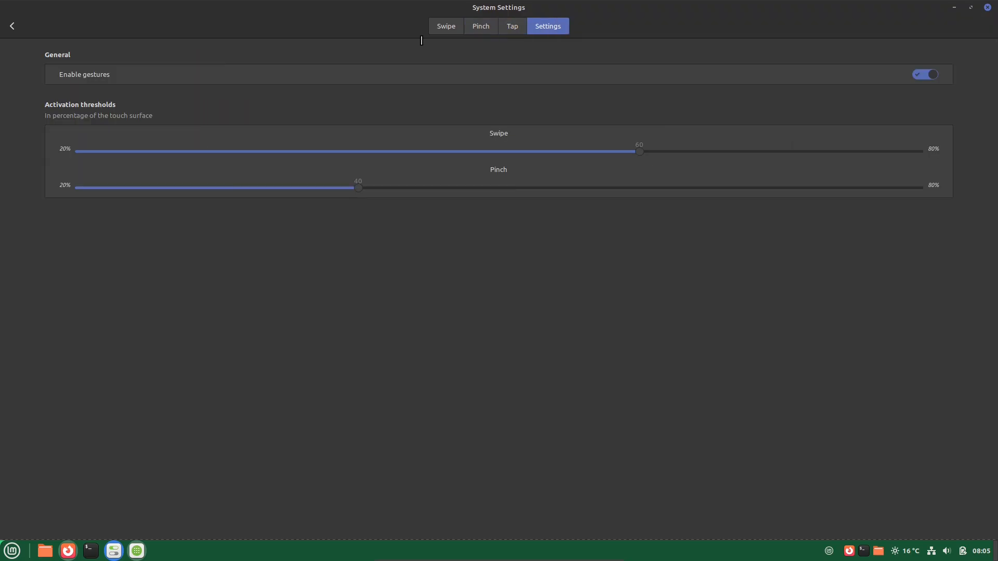
pyautogui.click(11, 26)
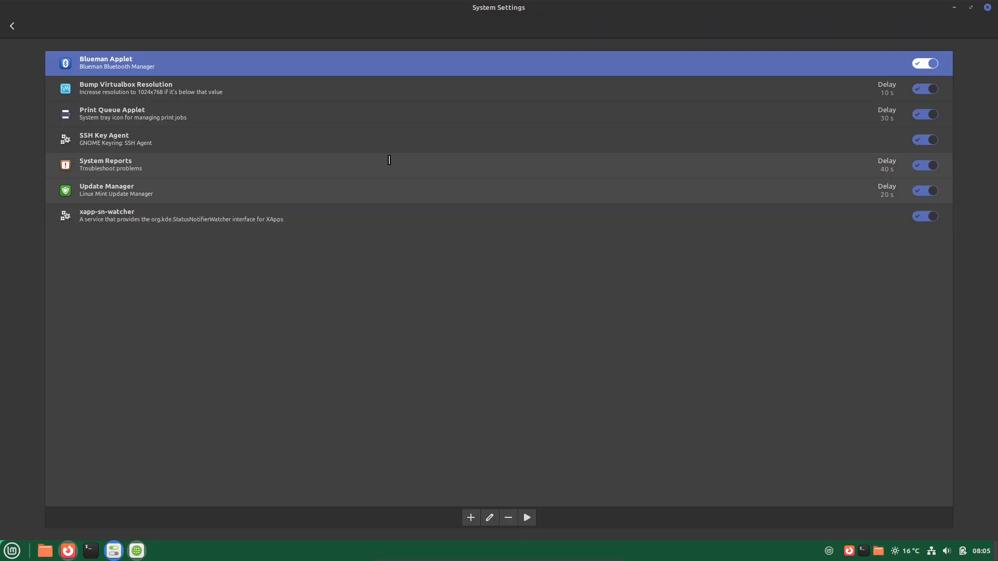
pyautogui.click(12, 25)
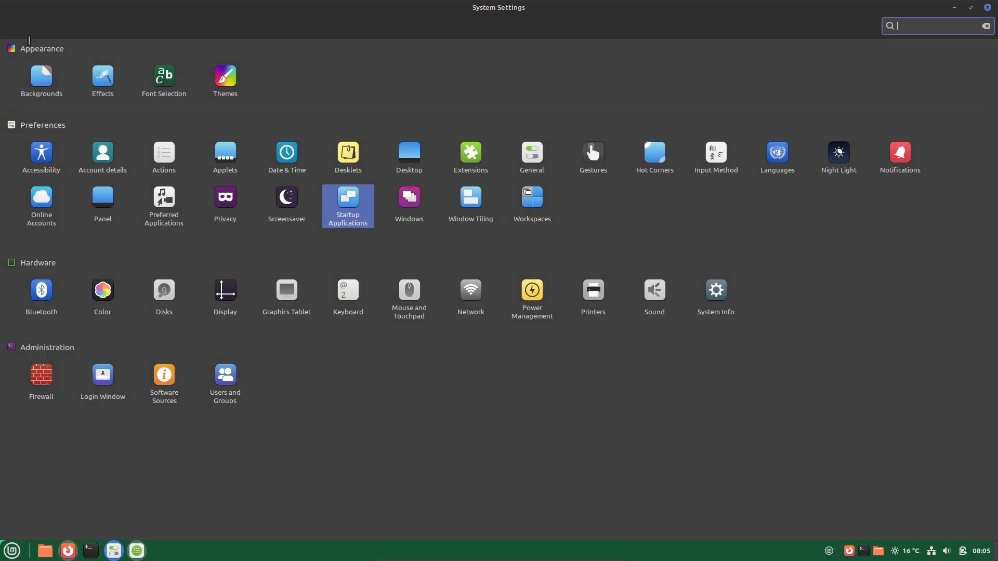
# View the Backgrounds page, glancing at its Settings options before returning to Images
pyautogui.click(41, 82)
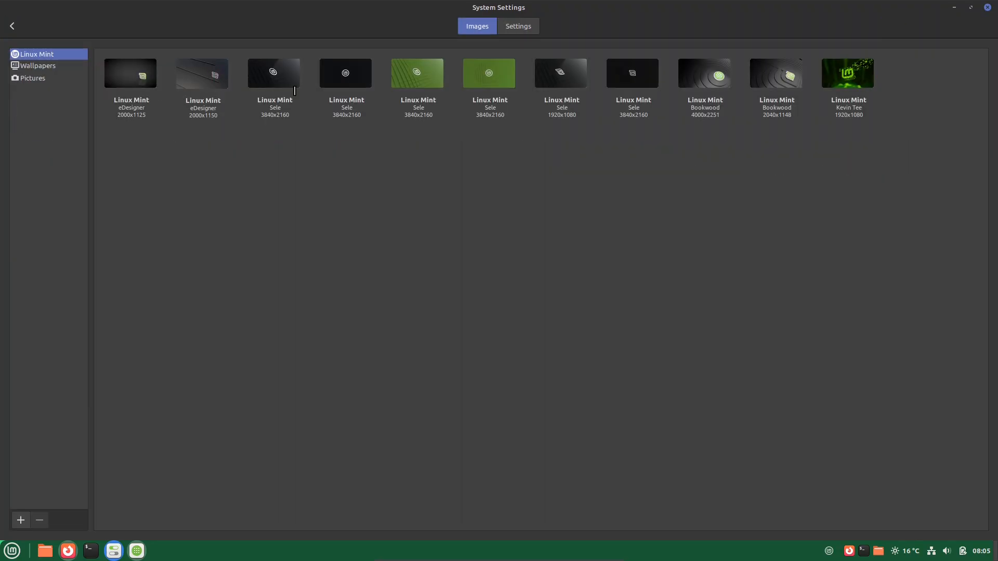
pyautogui.click(518, 26)
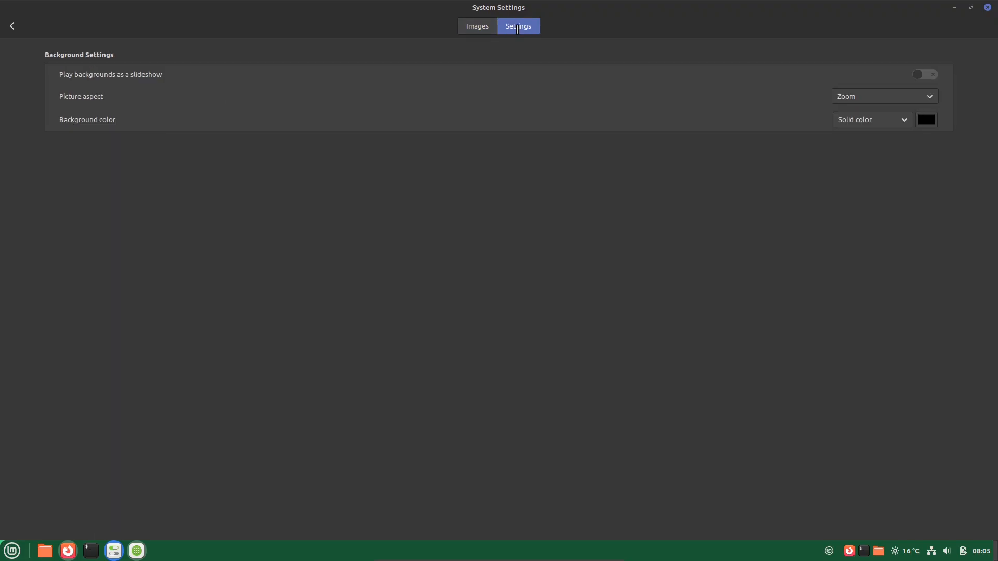
pyautogui.click(477, 26)
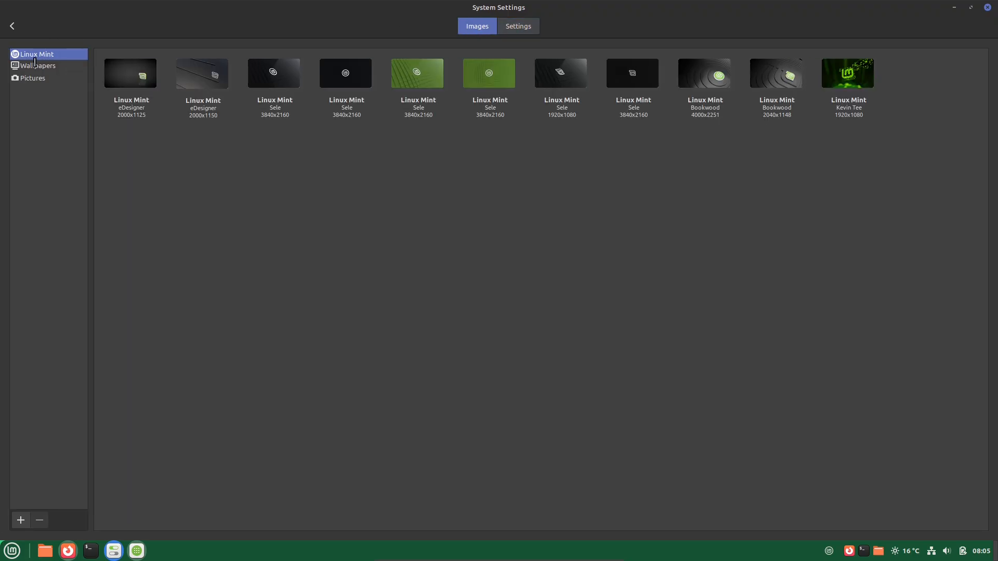
# Browse the Wallpapers image collection by scrolling through its thumbnails
pyautogui.click(37, 66)
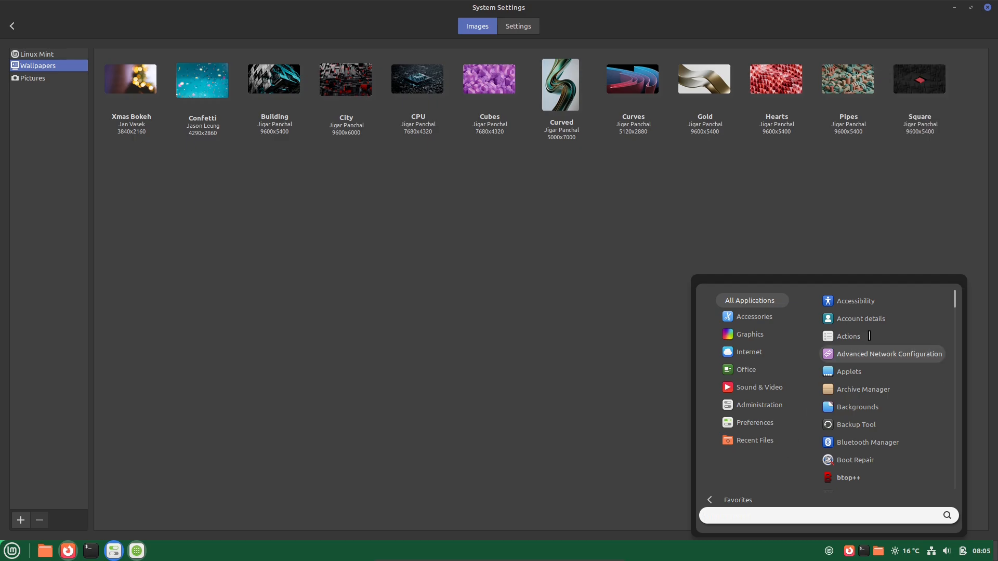
pyautogui.scroll(-3)
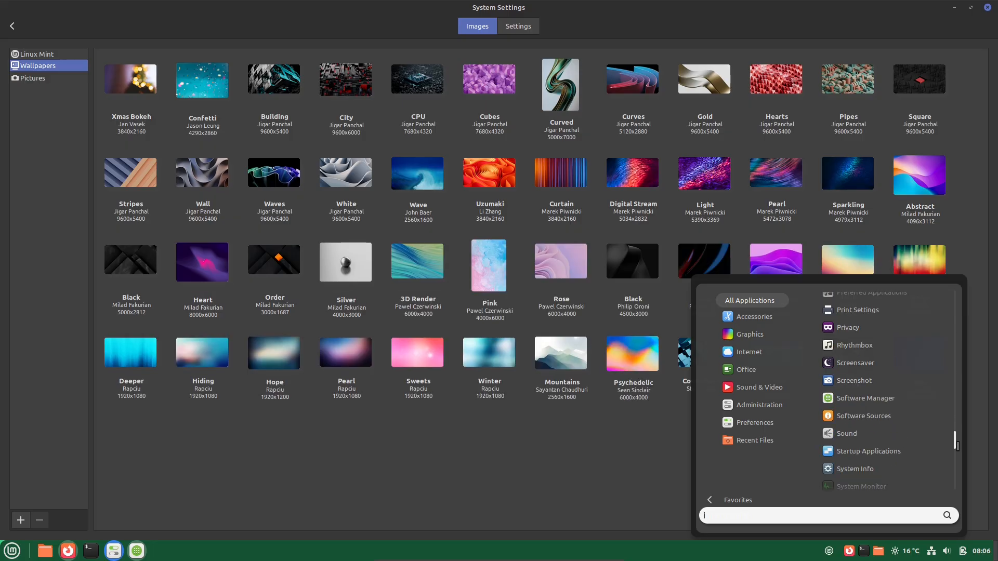
pyautogui.scroll(-3)
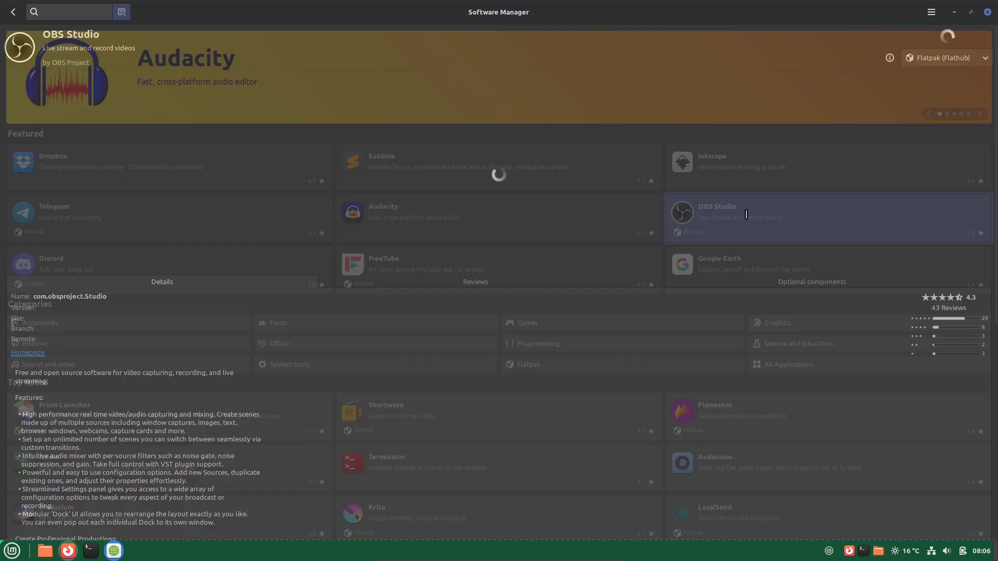
# Choose the Flatpak (Flathub) source for OBS Studio in Software Manager
pyautogui.click(945, 58)
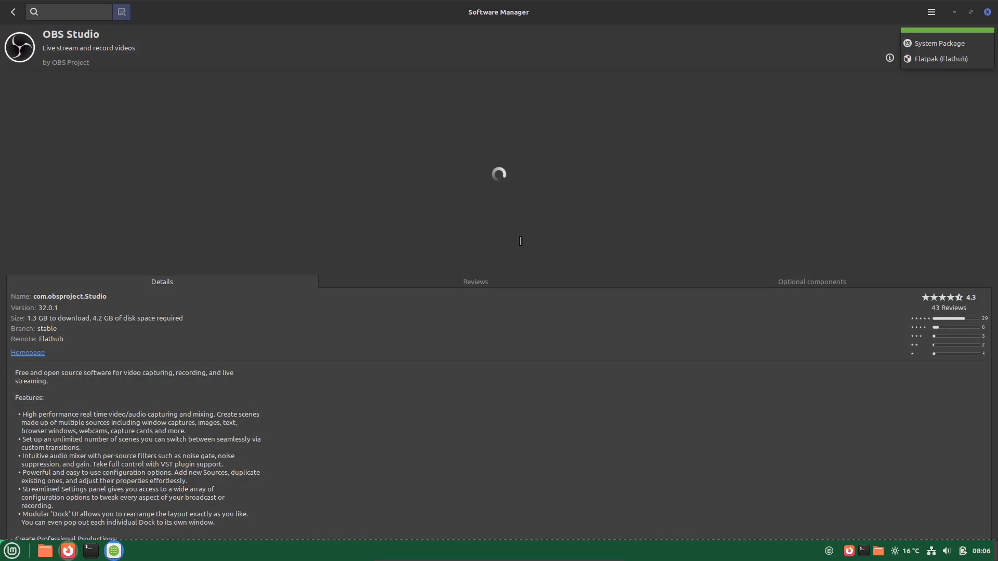
pyautogui.click(943, 58)
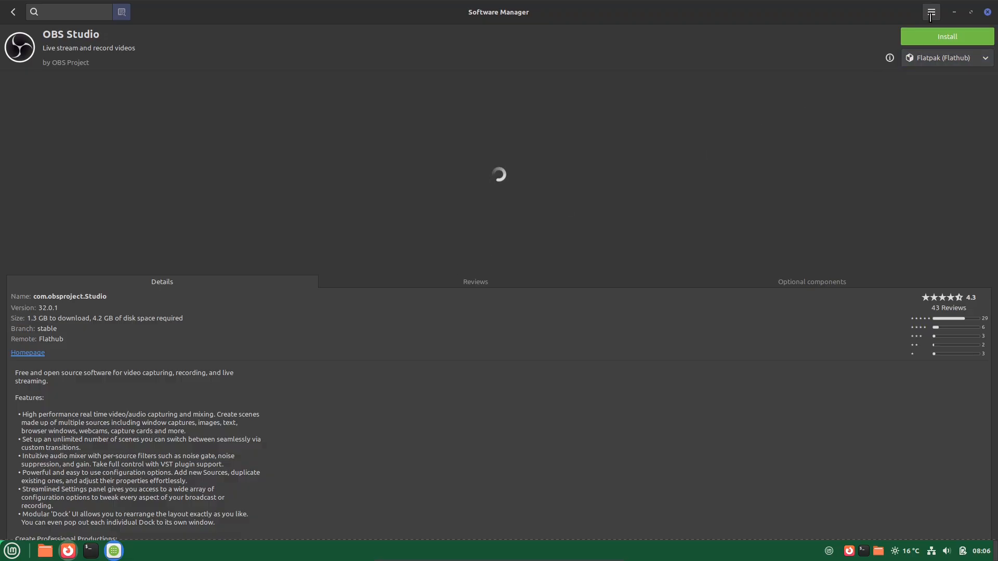
# Look through the Software Manager hamburger menu entries
pyautogui.click(930, 12)
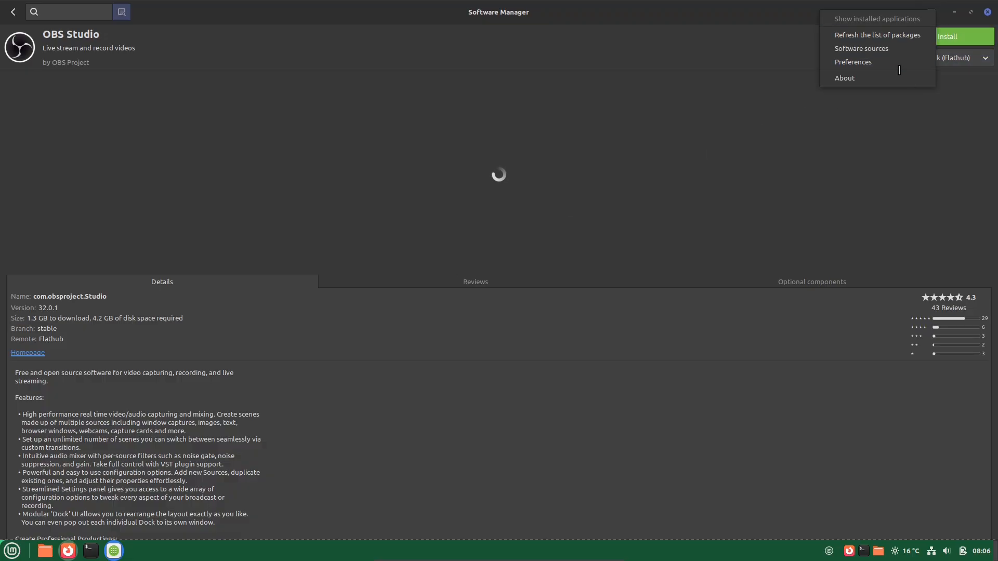
pyautogui.click(845, 78)
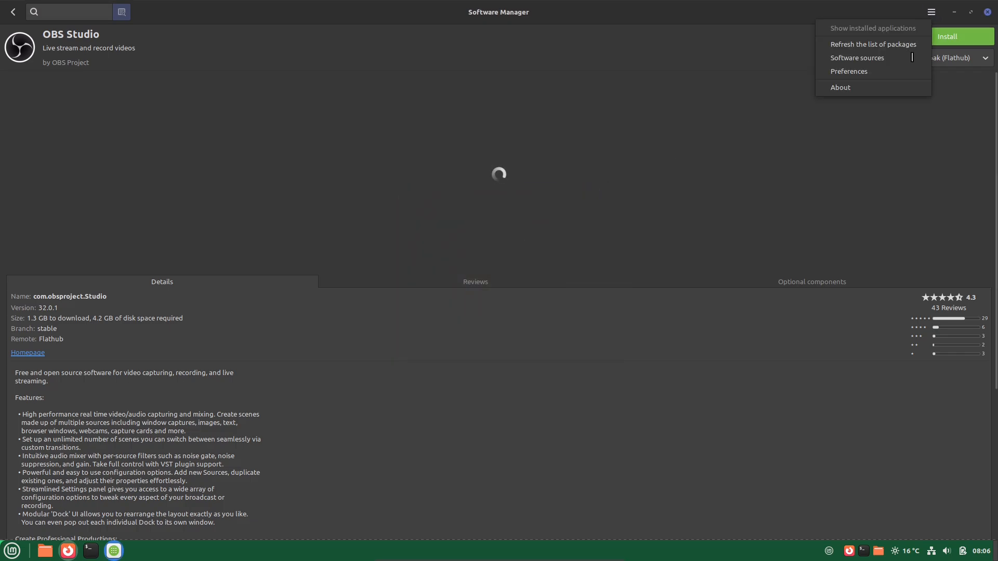
pyautogui.click(849, 71)
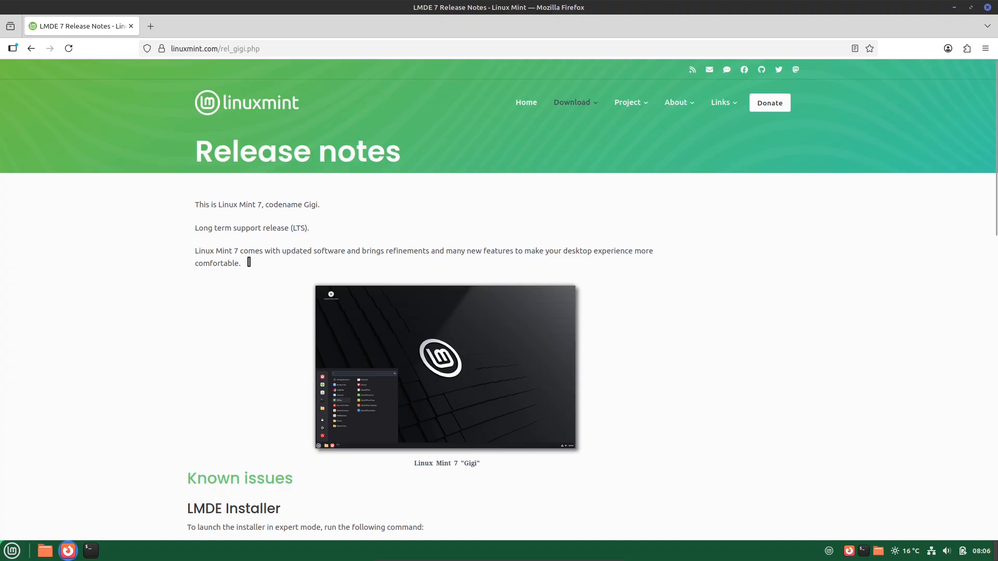
# Read the LMDE 7 release notes in Firefox from the intro down to the footer
pyautogui.moveTo(194, 205); pyautogui.dragTo(240, 263)
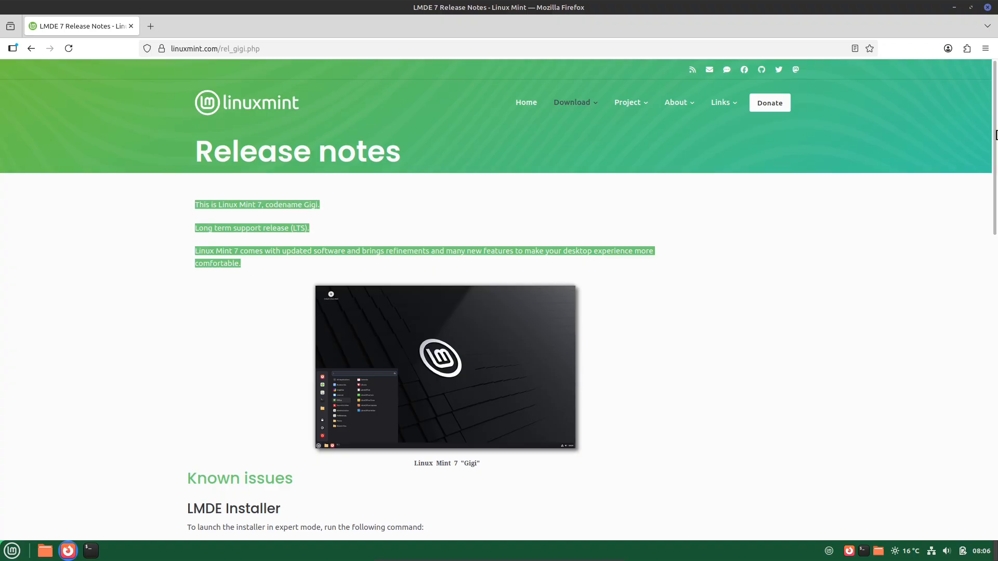
pyautogui.scroll(-3)
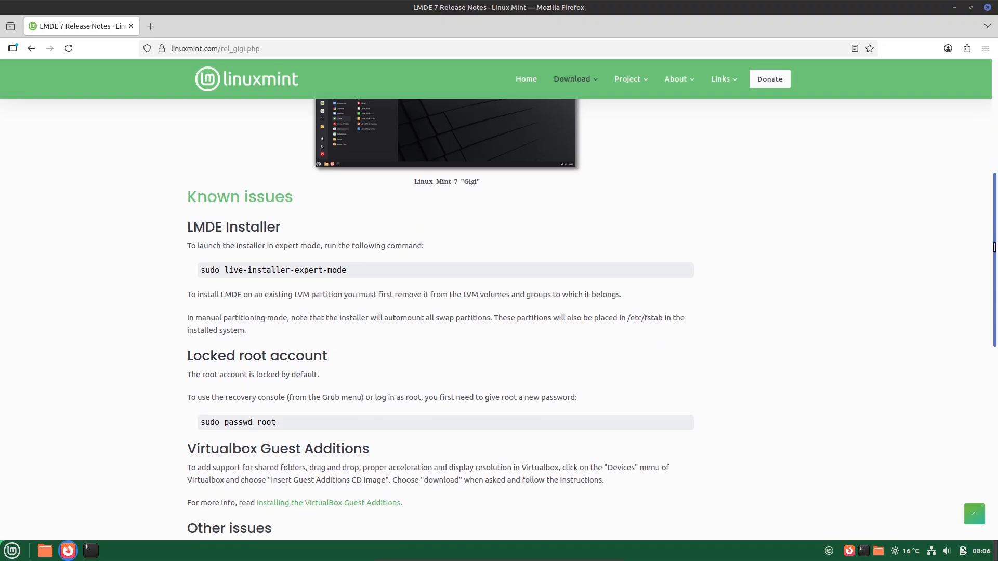
pyautogui.scroll(-3)
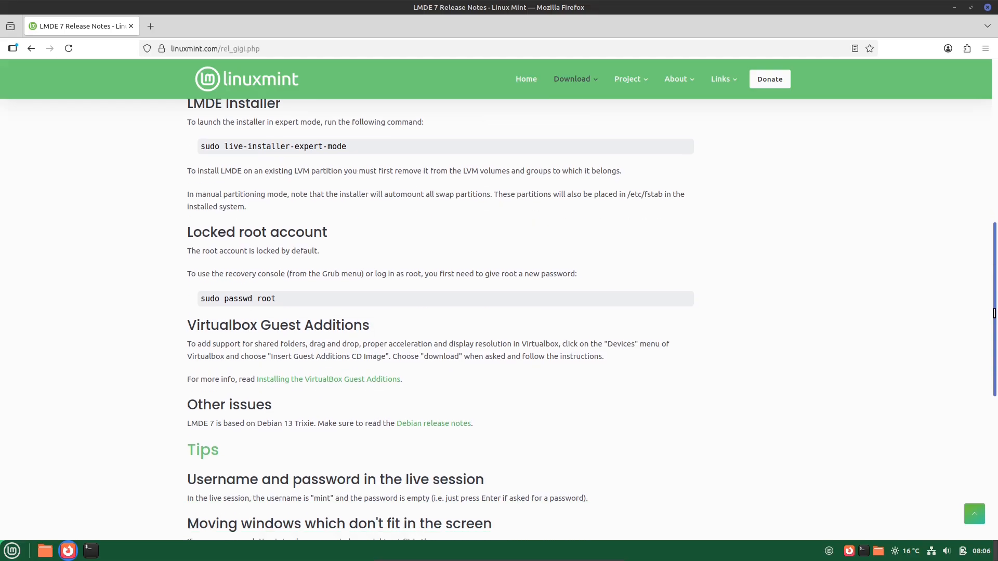
pyautogui.scroll(-3)
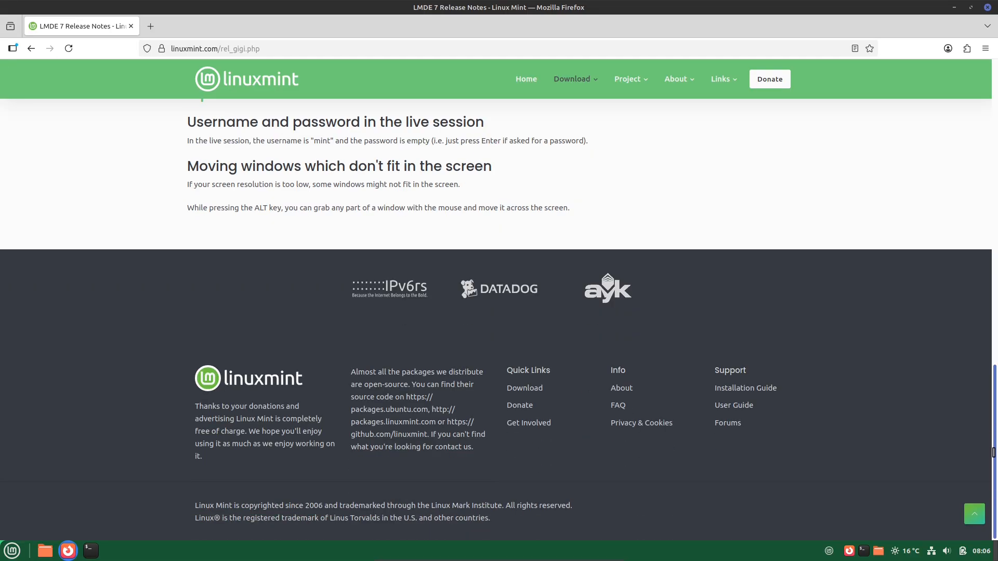
pyautogui.scroll(3)
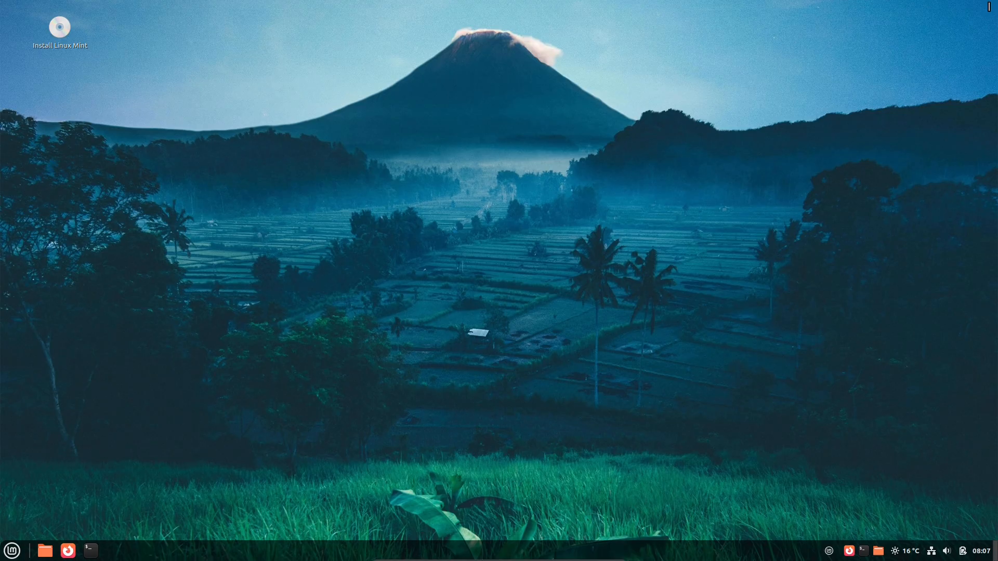
# Return to the desktop with the Cinnamon application menu opened
pyautogui.click(11, 551)
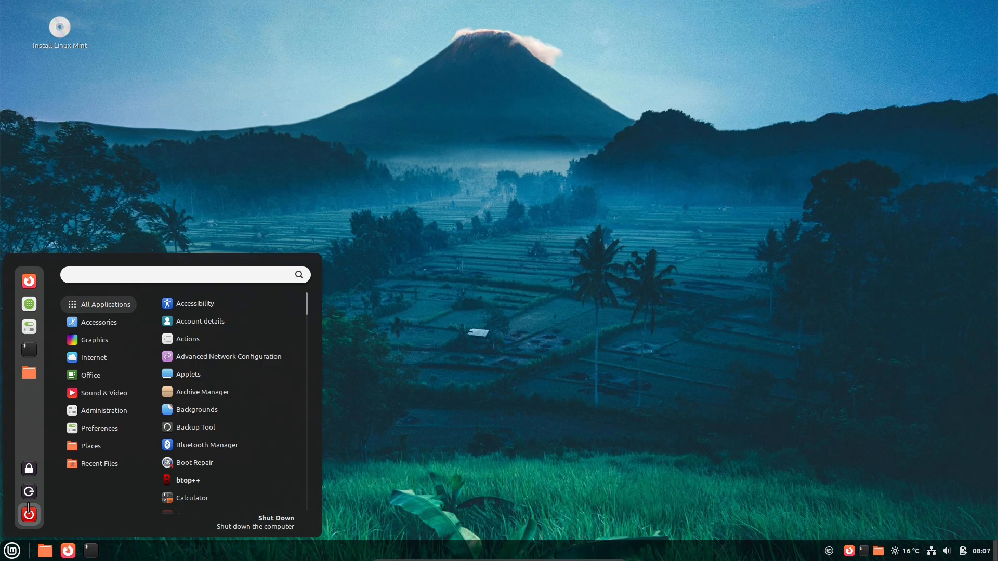